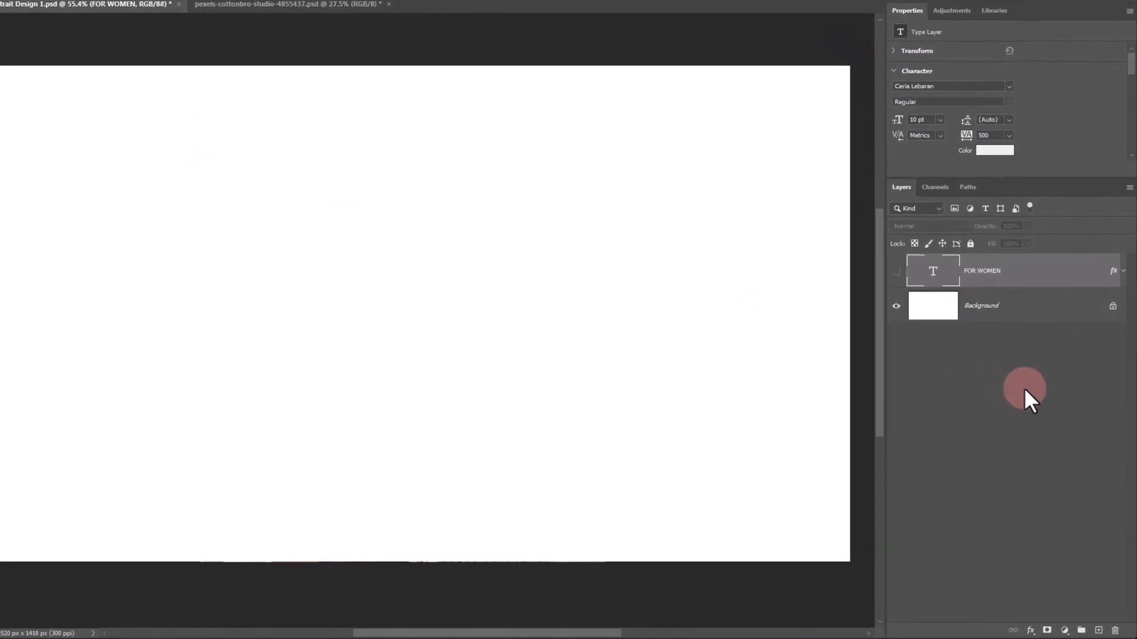
Add a Solid Color fill layer set to dark purple #340F34 over the white canvas
{"action": "left_click", "coordinate": [1042, 628]}
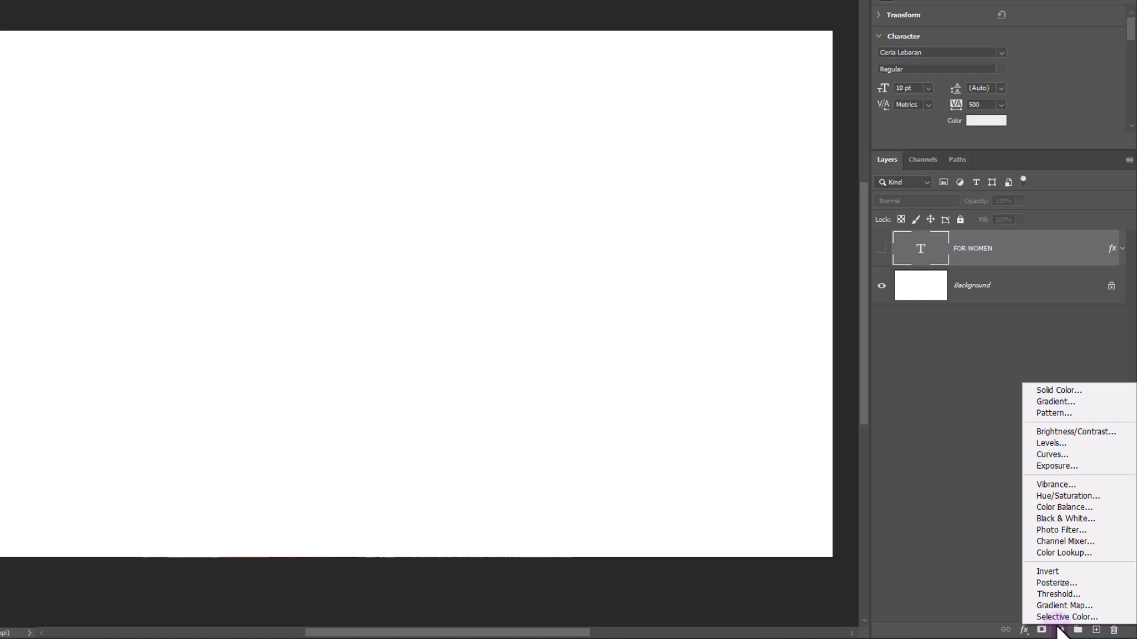
{"action": "left_click", "coordinate": [1057, 390]}
{"action": "type", "text": "340F3"}
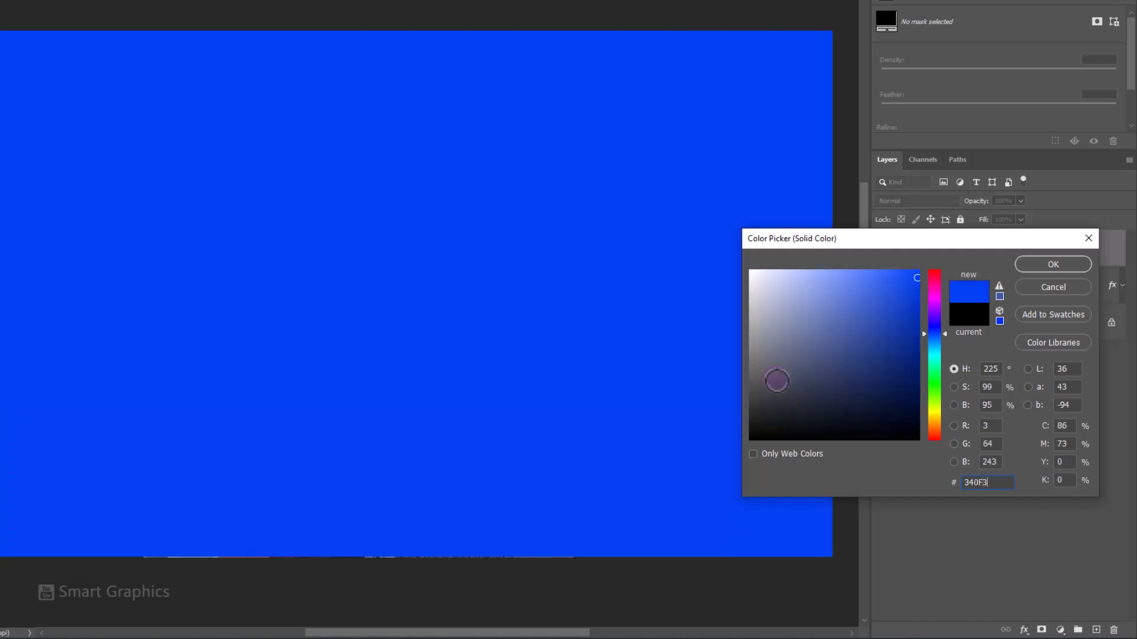
{"action": "left_click", "coordinate": [870, 405]}
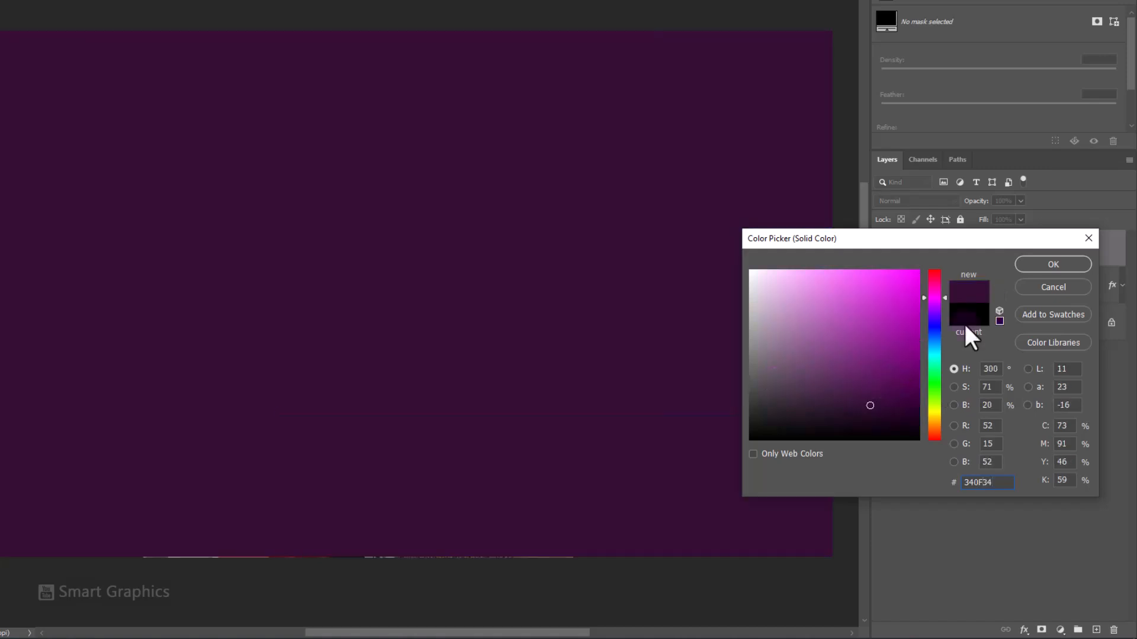
{"action": "left_click", "coordinate": [1051, 264]}
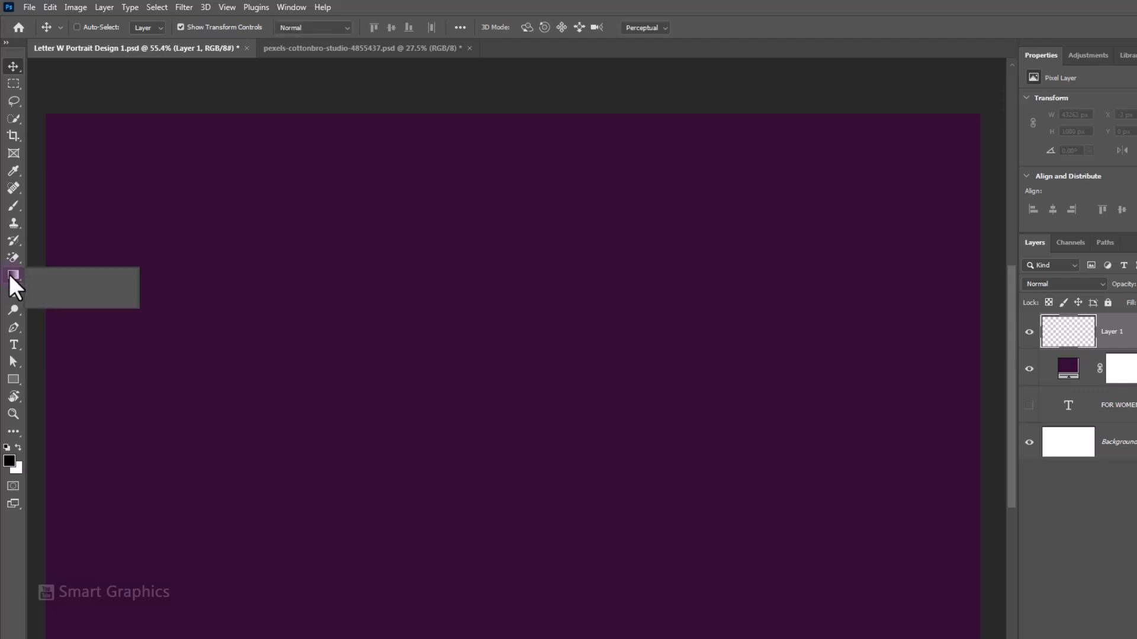
Draw a left-to-right purple gradient on a new layer and group it with the fill as 'bg'
{"action": "left_click", "coordinate": [13, 274]}
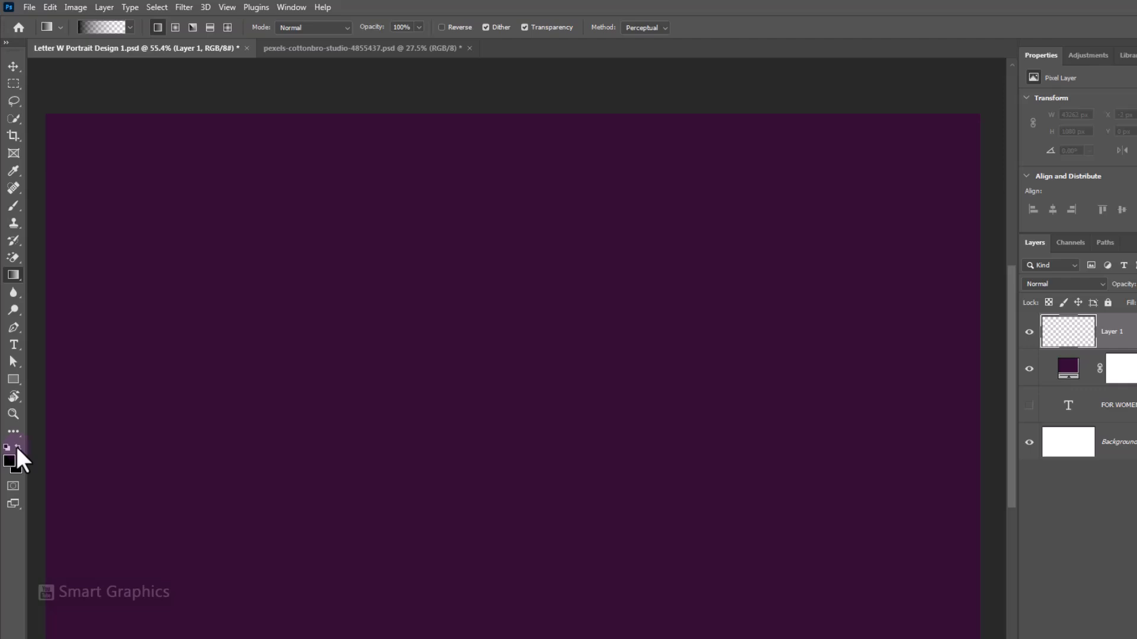
{"action": "left_click", "coordinate": [10, 448]}
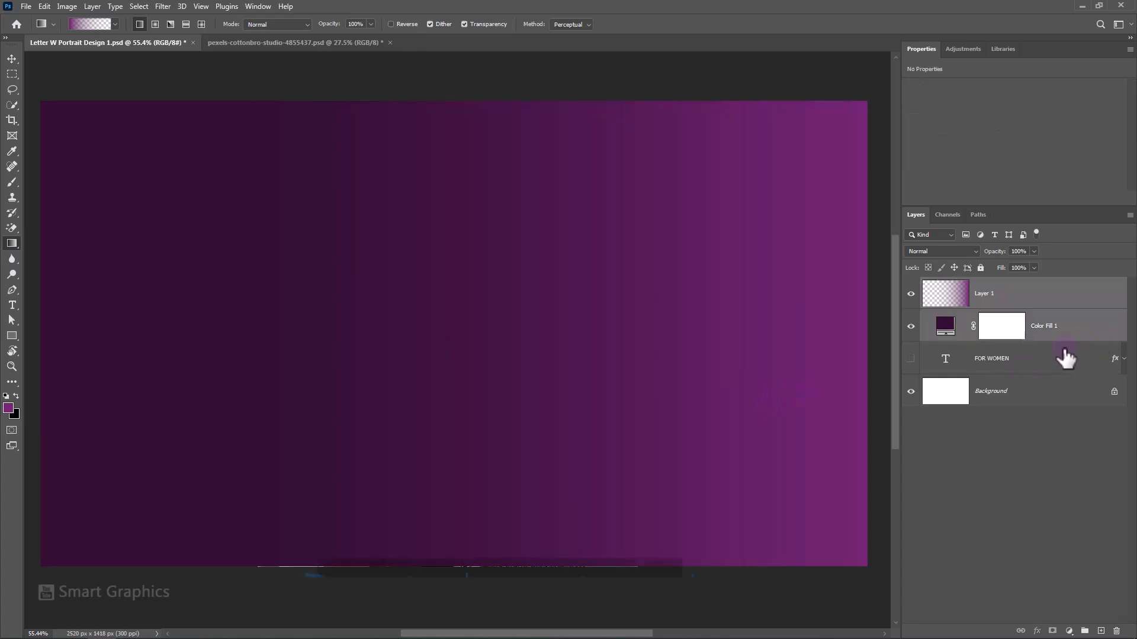
{"action": "key", "text": "ctrl+g"}
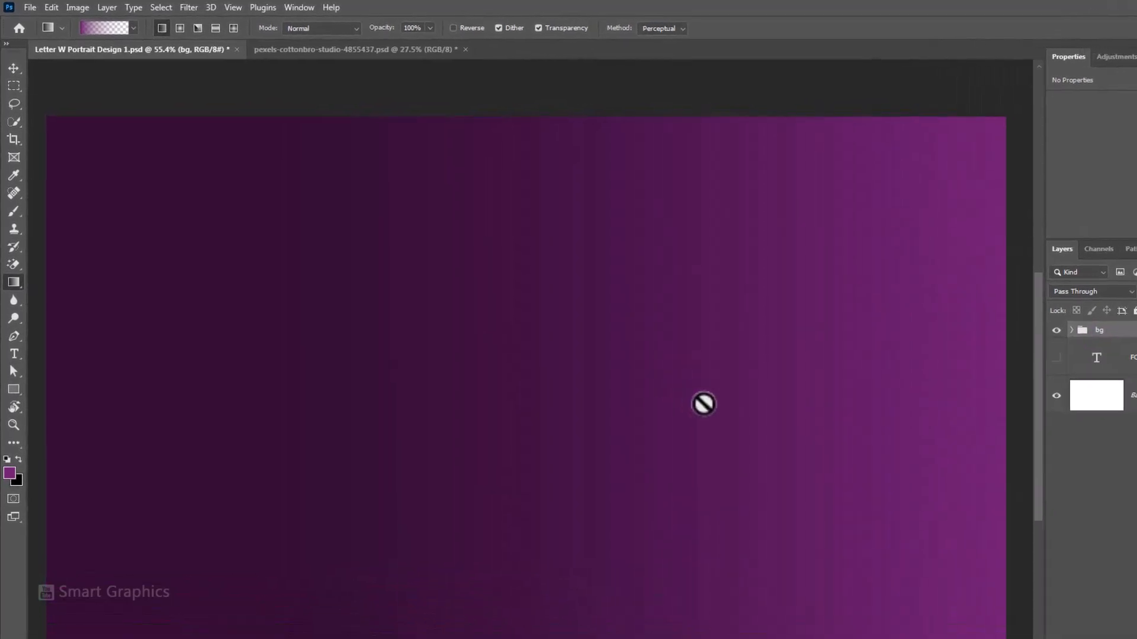
With the Type Tool at 330 pt and colour #280a28, enter a large 'W' on the canvas
{"action": "left_click", "coordinate": [14, 377]}
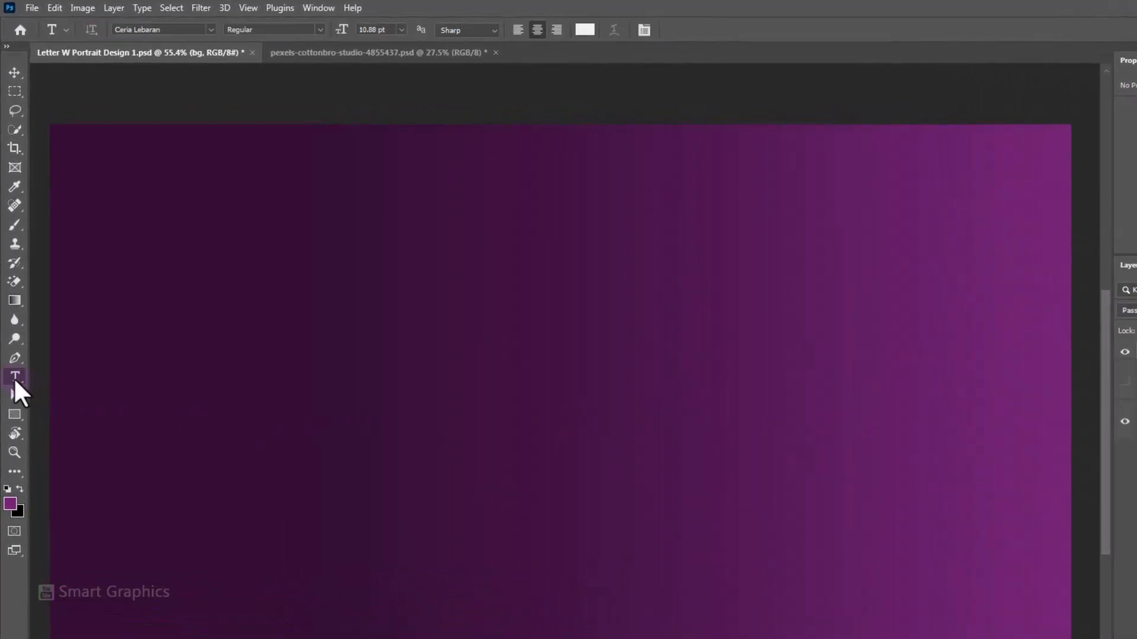
{"action": "mouse_move", "coordinate": [160, 69]}
{"action": "type", "text": "330"}
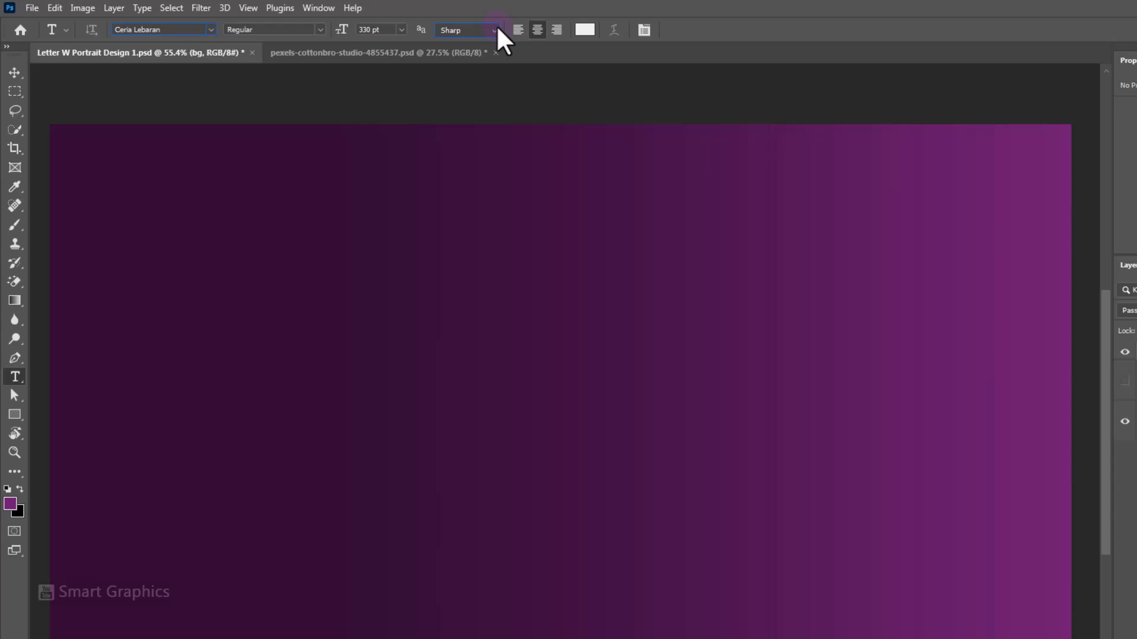
{"action": "left_click", "coordinate": [584, 29]}
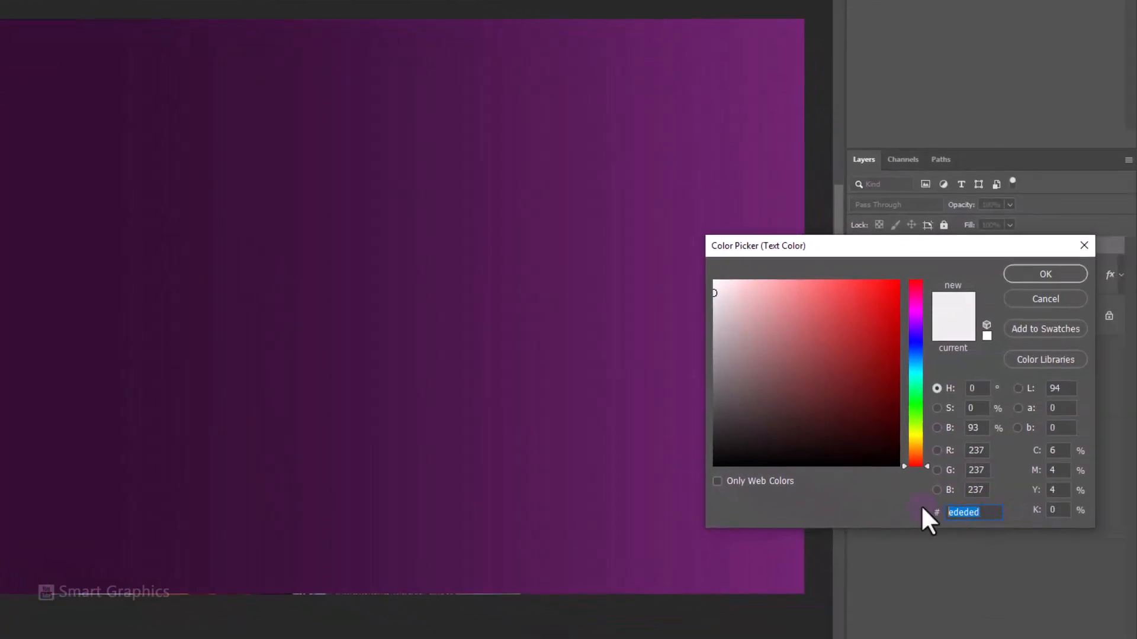
{"action": "type", "text": "280a28"}
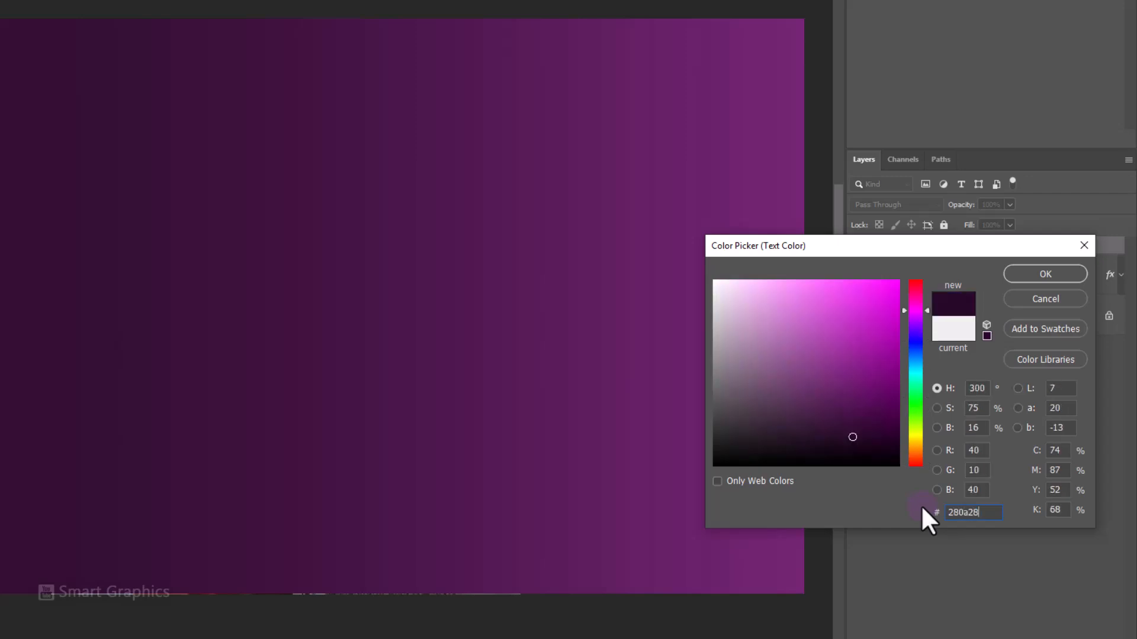
{"action": "mouse_move", "coordinate": [1045, 274]}
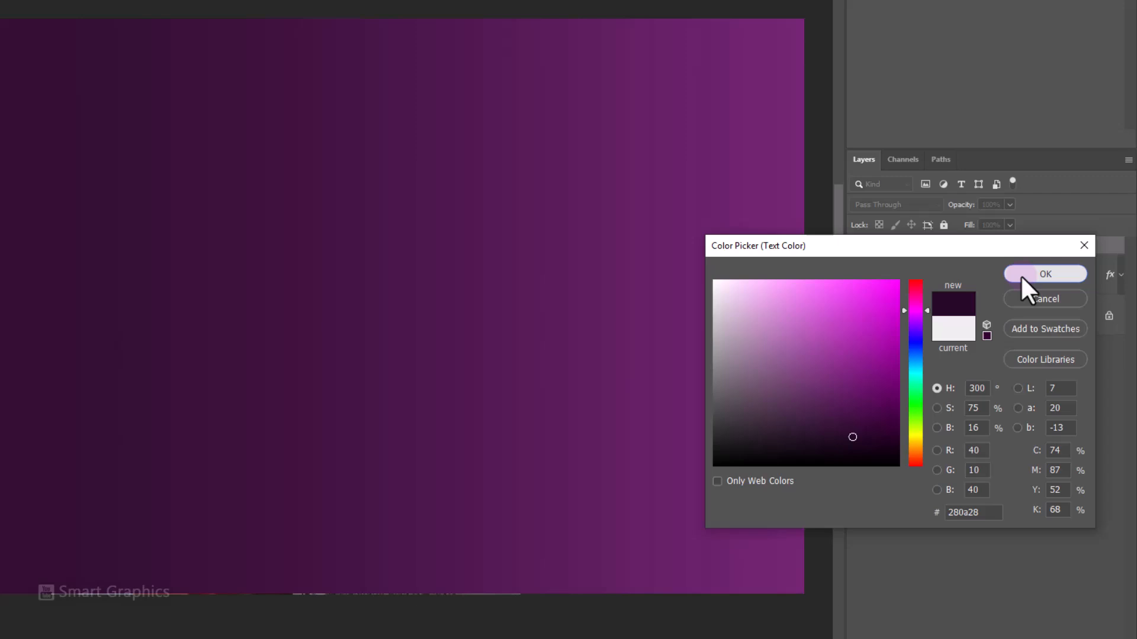
{"action": "left_click", "coordinate": [1044, 273]}
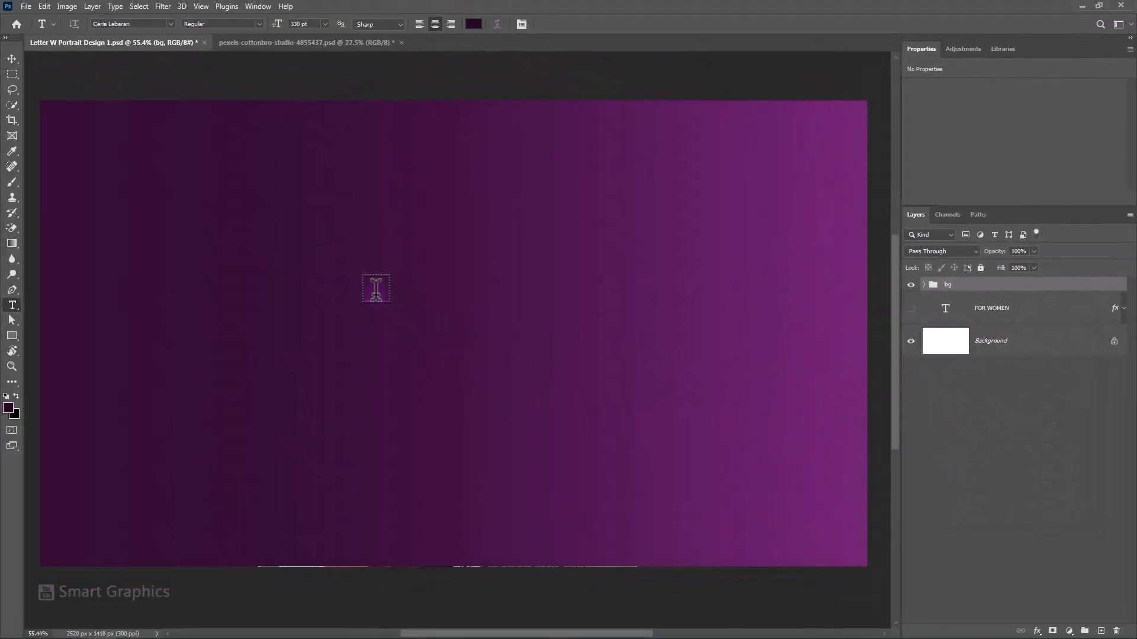
{"action": "left_click", "coordinate": [375, 287]}
{"action": "type", "text": "W"}
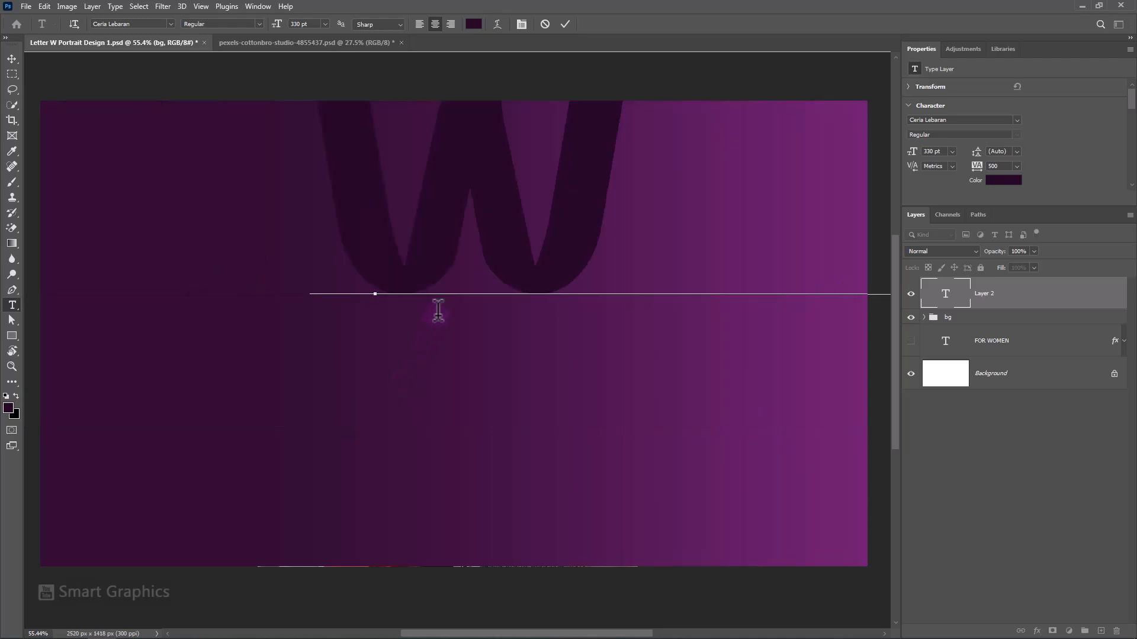
{"action": "mouse_move", "coordinate": [551, 47]}
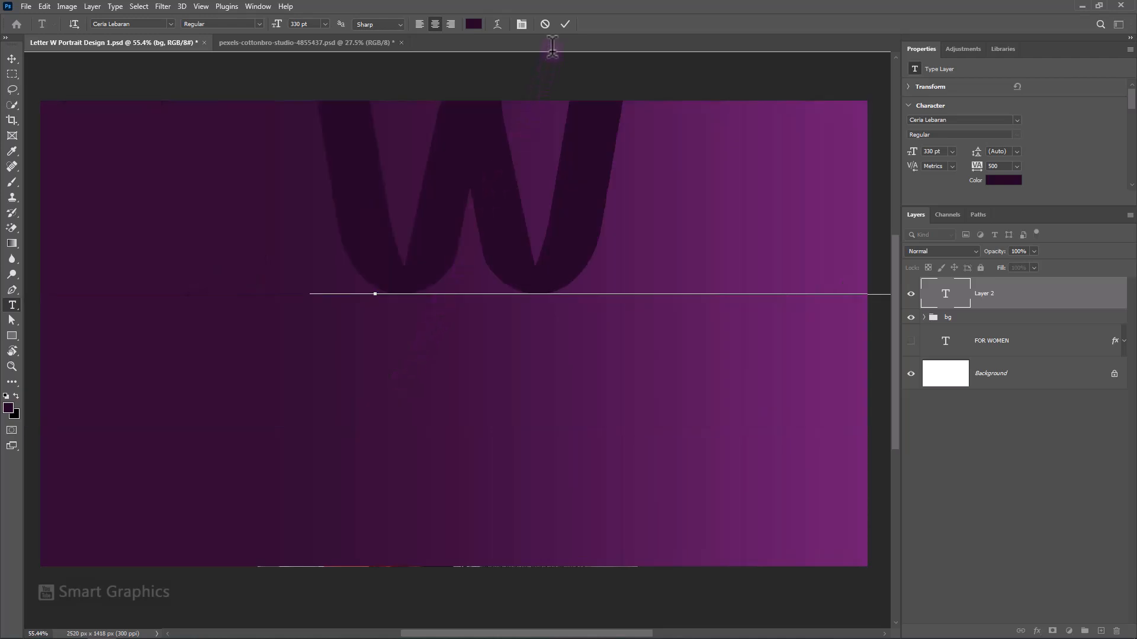
Commit the W text and align its layer to the centre of the canvas, then deselect
{"action": "left_click", "coordinate": [565, 23]}
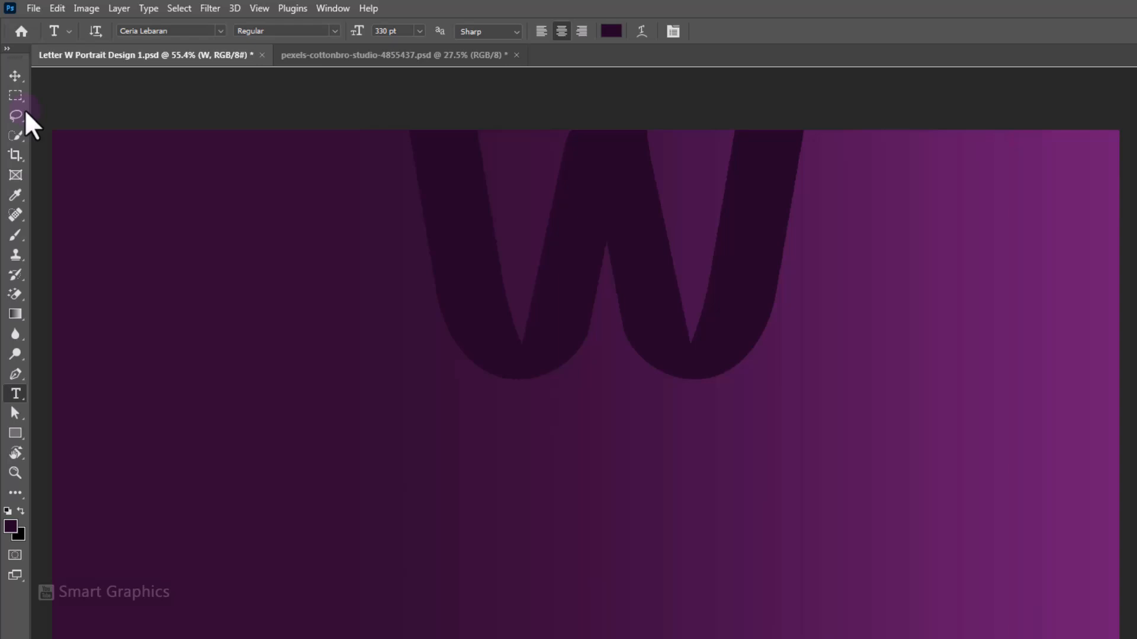
{"action": "left_click", "coordinate": [14, 78]}
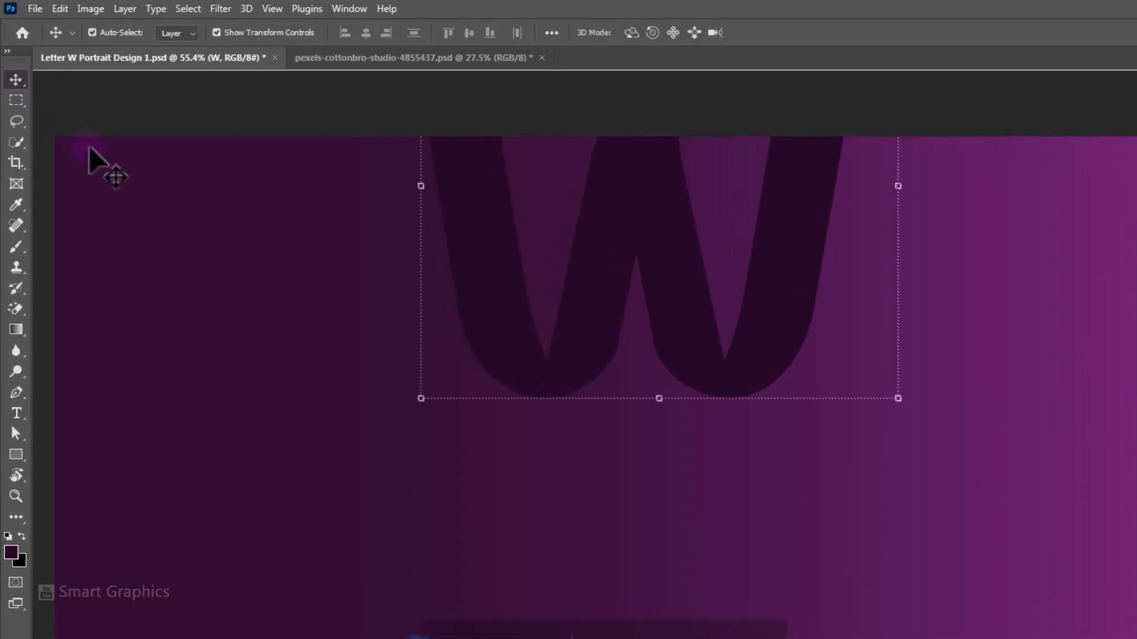
{"action": "left_click", "coordinate": [366, 32]}
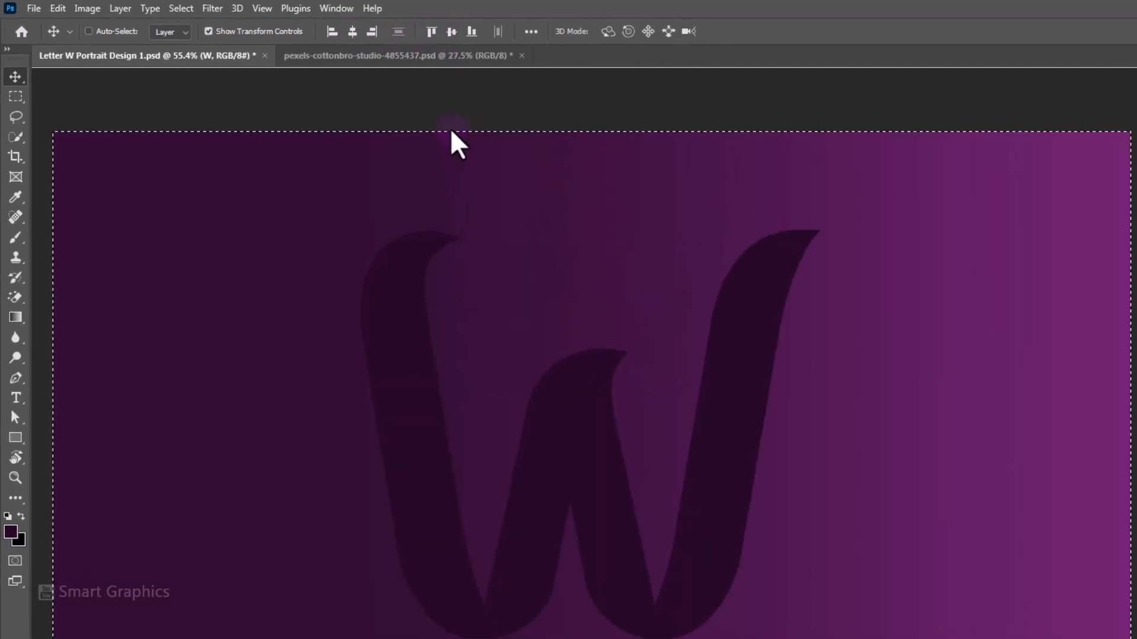
{"action": "key", "text": "ctrl+d"}
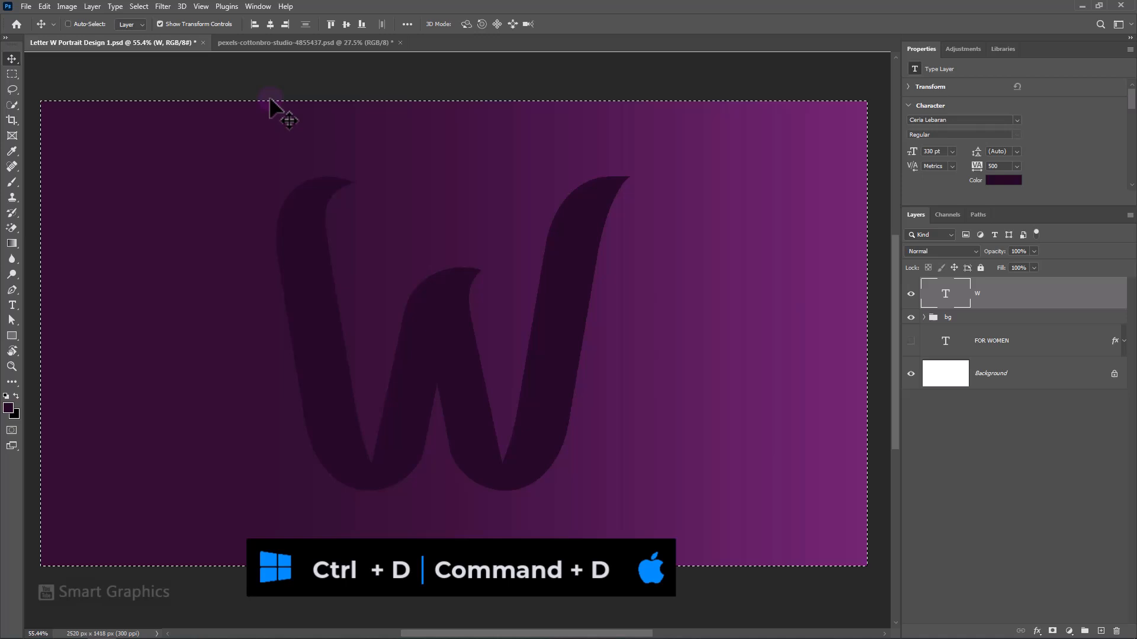
{"action": "key", "text": "ctrl+d"}
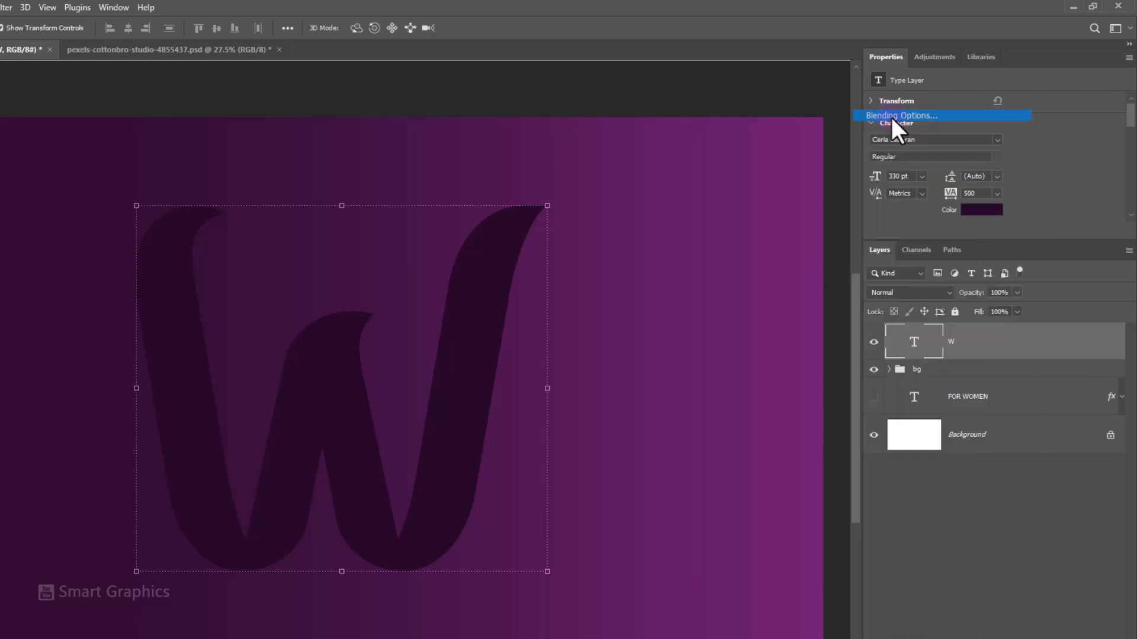
Enable an Inner Shadow on the W: Multiply, 78% opacity, 48°, distance 26, choke 43, size 38
{"action": "left_click", "coordinate": [900, 115]}
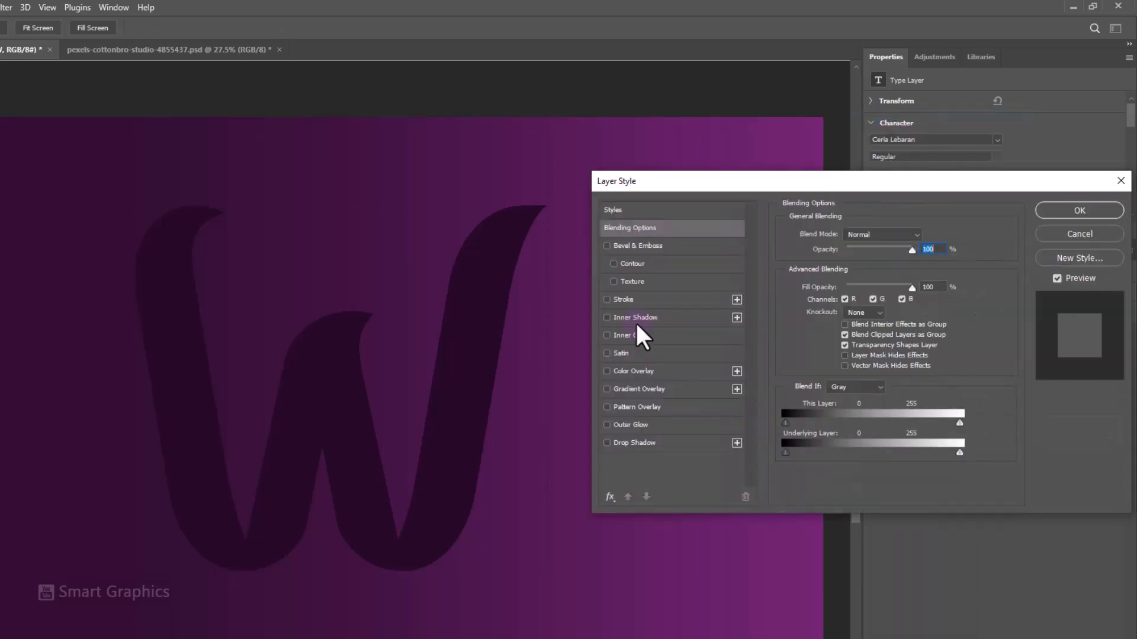
{"action": "left_click", "coordinate": [606, 318]}
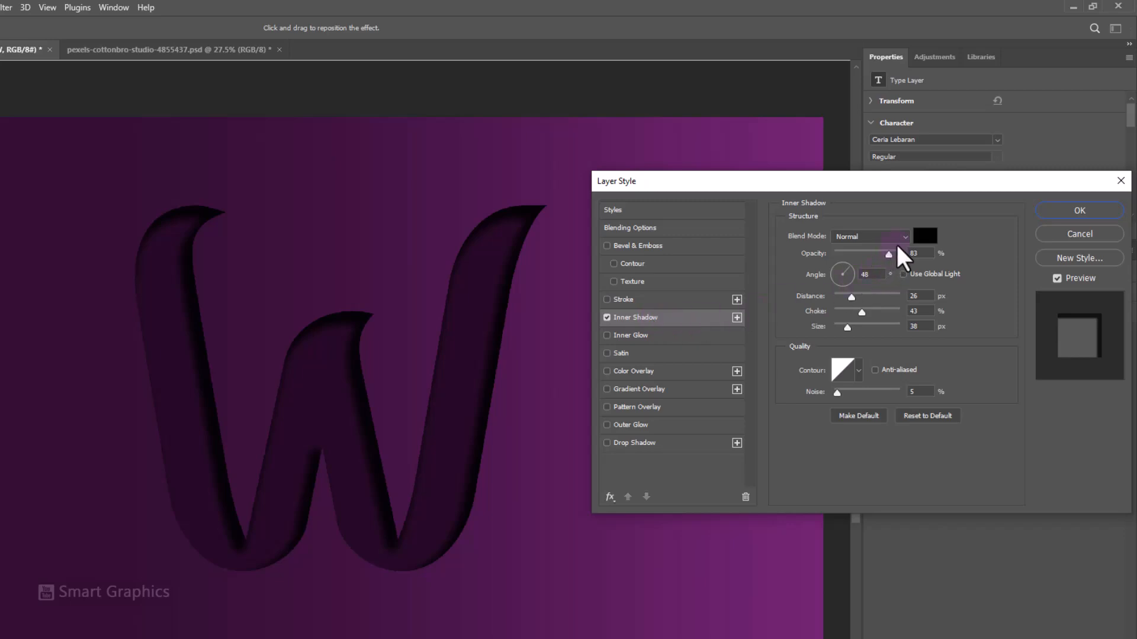
{"action": "left_click", "coordinate": [870, 237]}
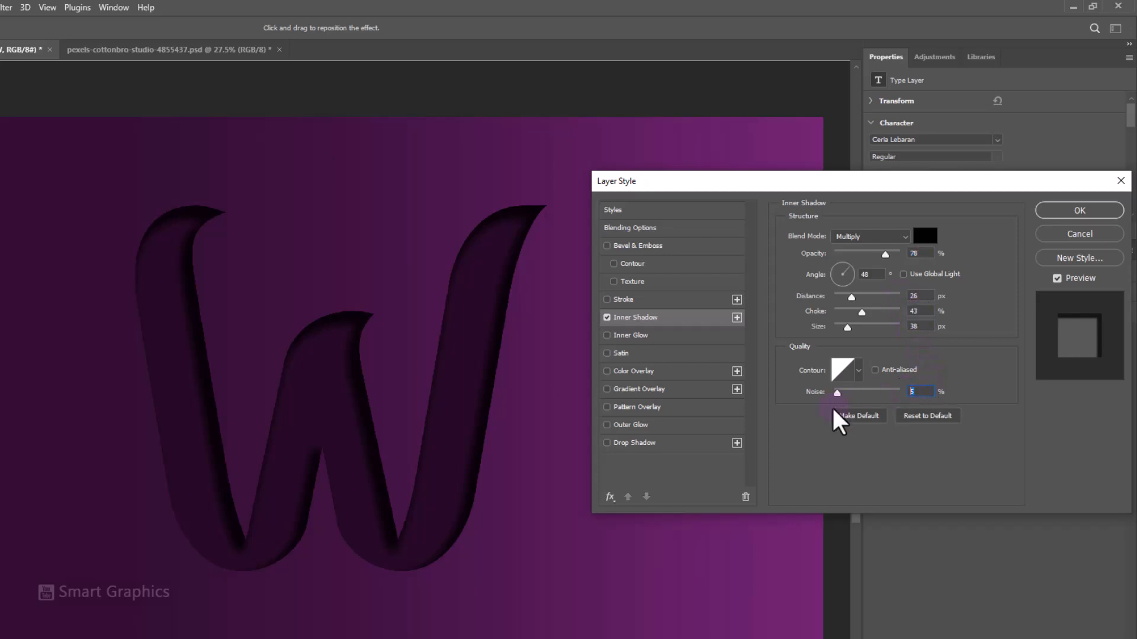
{"action": "mouse_move", "coordinate": [638, 311]}
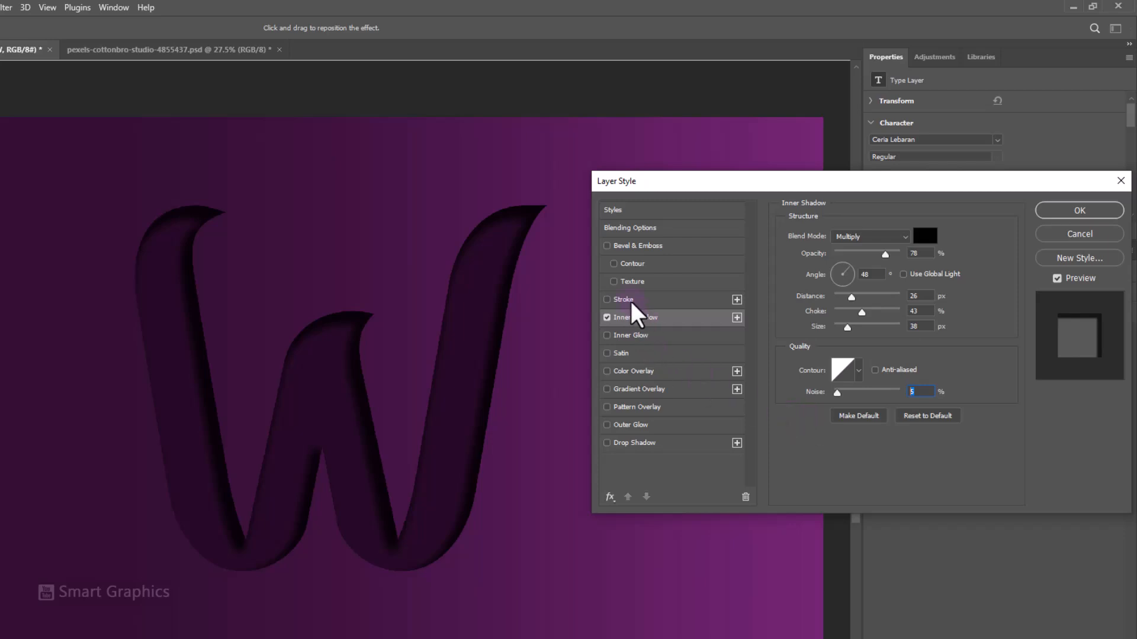
Add a thin outside Stroke to the W with Fill Type set to Gradient
{"action": "left_click", "coordinate": [623, 298]}
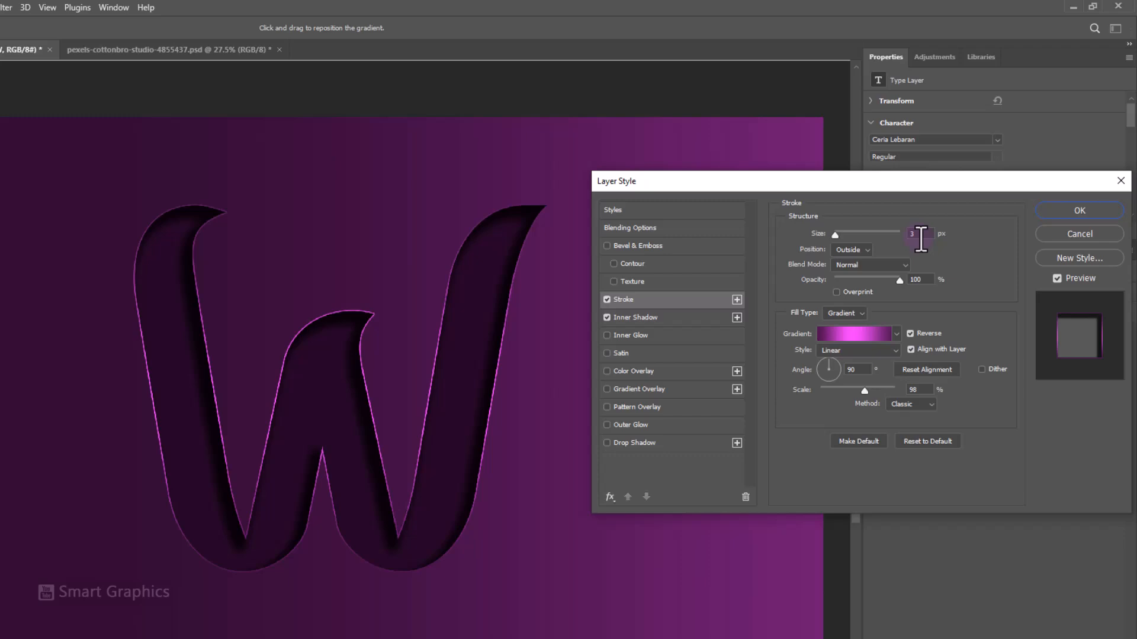
{"action": "left_click", "coordinate": [850, 250]}
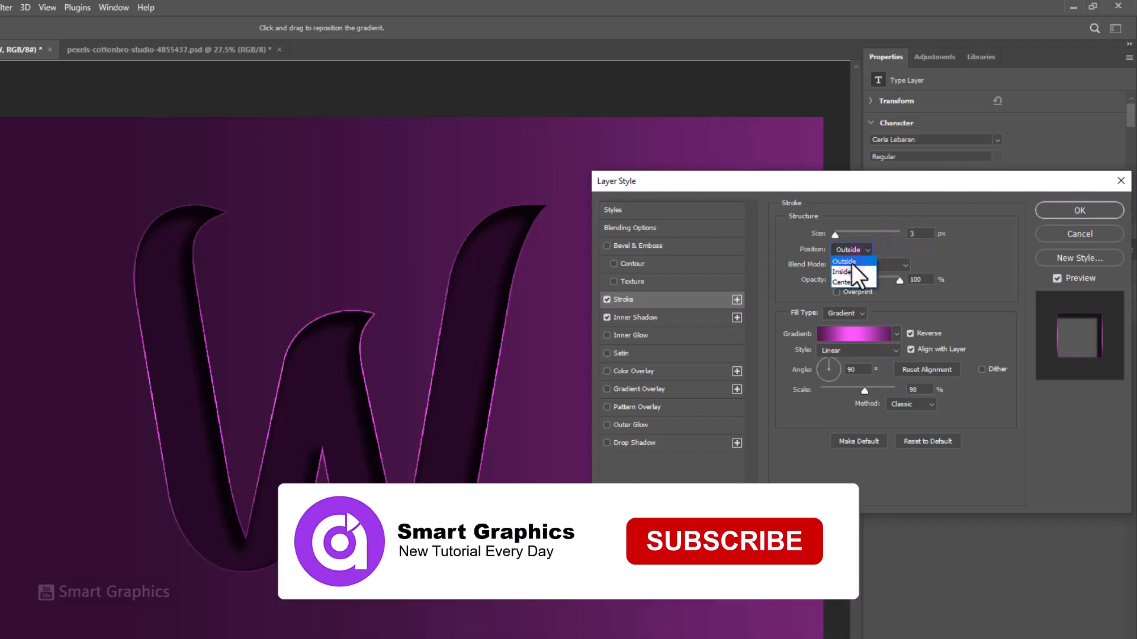
{"action": "left_click", "coordinate": [848, 260]}
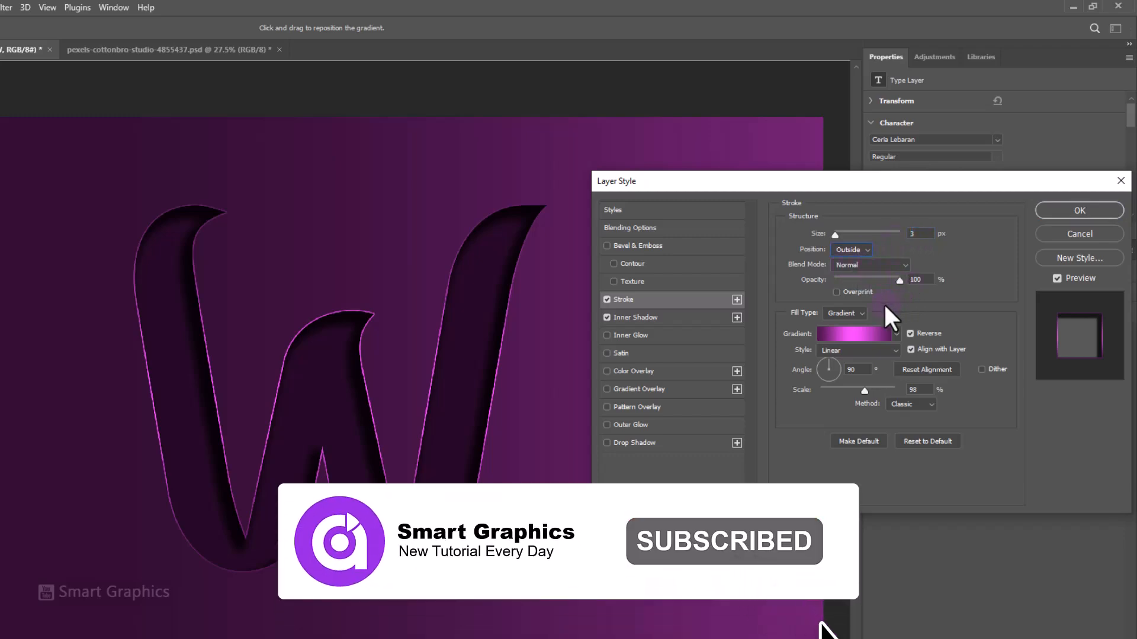
{"action": "left_click", "coordinate": [844, 312]}
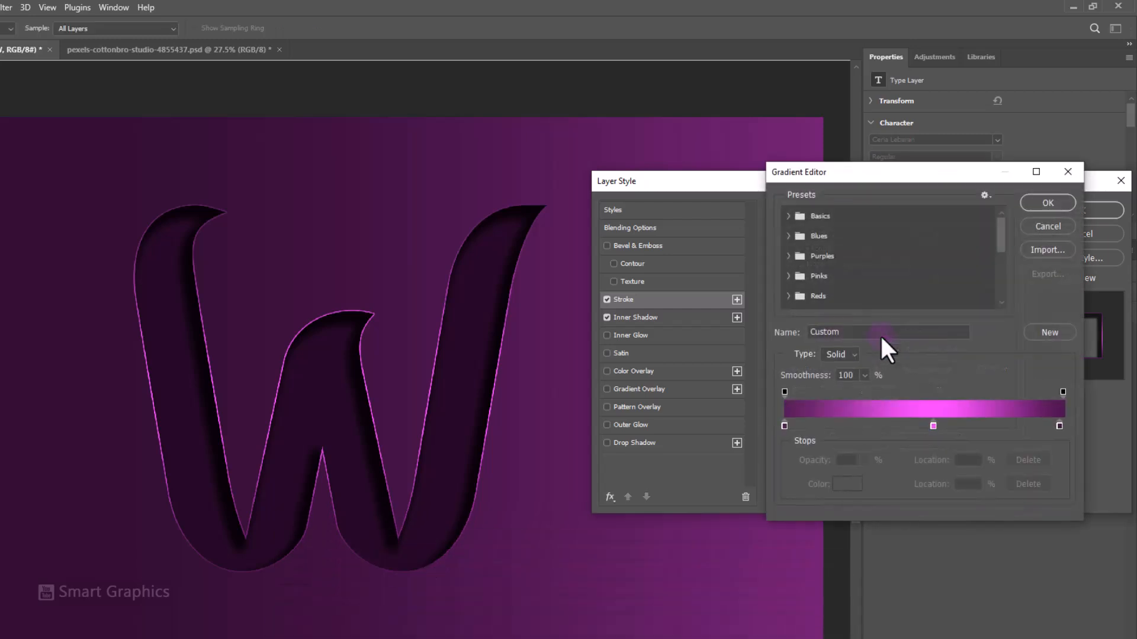
Edit the stroke gradient stops to #521852, #ff57ff, #521852 at 90° with Dither on, and apply
{"action": "left_click", "coordinate": [847, 483]}
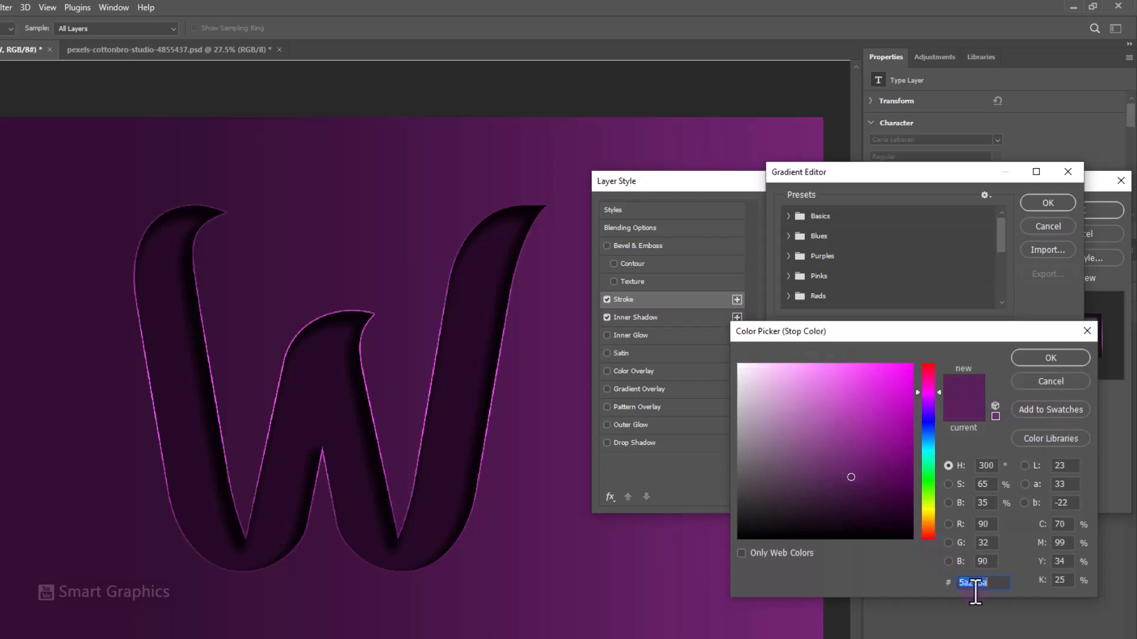
{"action": "left_click", "coordinate": [1049, 357]}
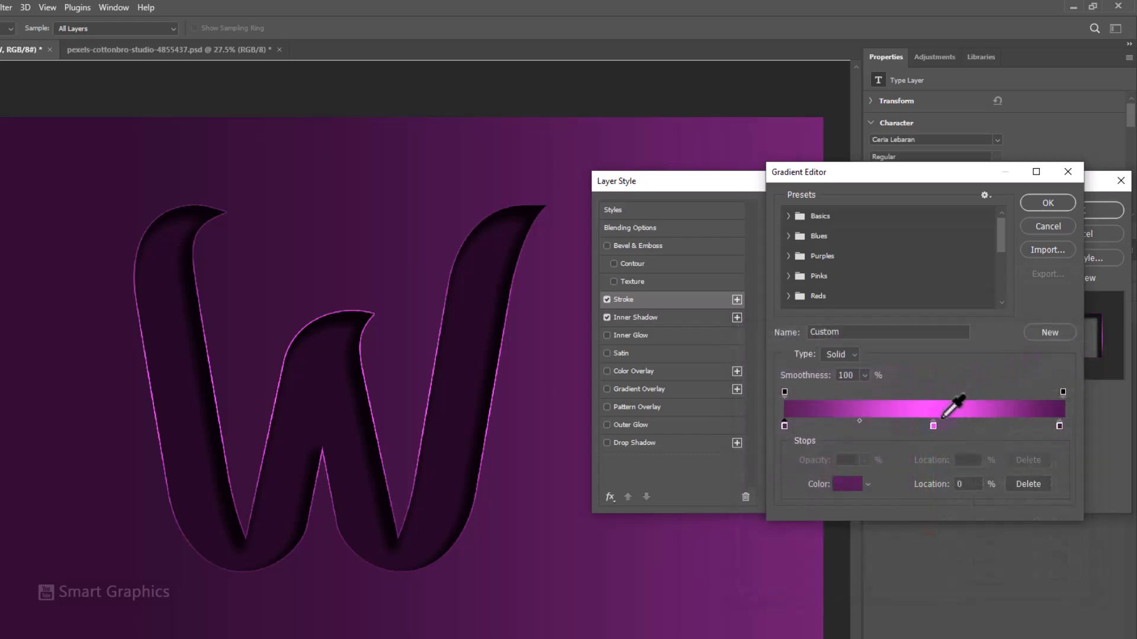
{"action": "left_click", "coordinate": [845, 483]}
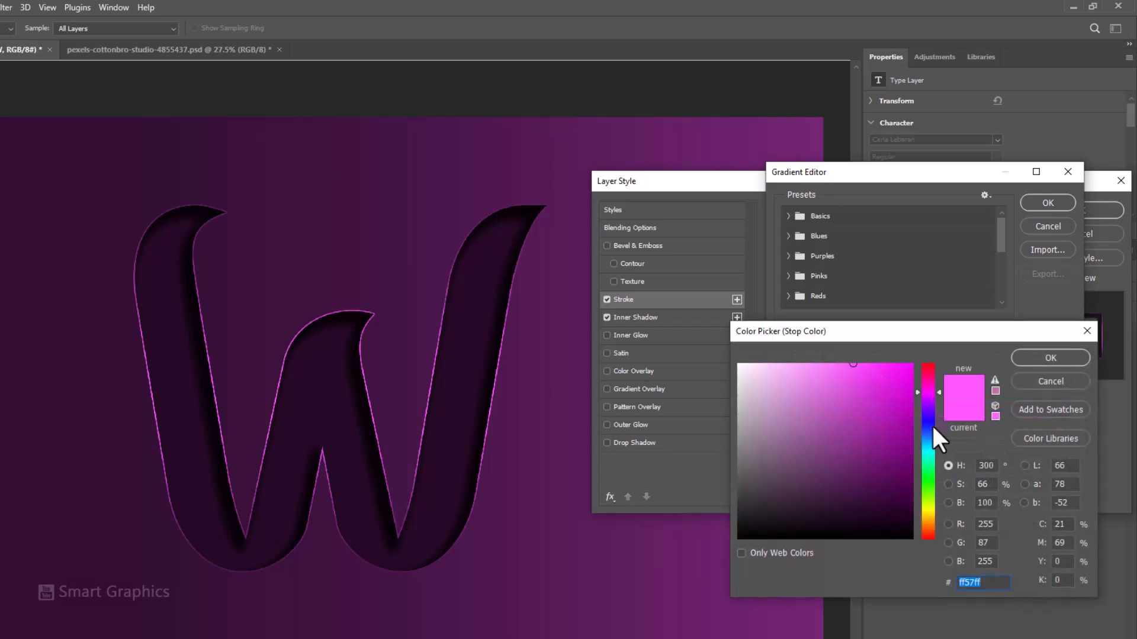
{"action": "left_click", "coordinate": [1048, 357]}
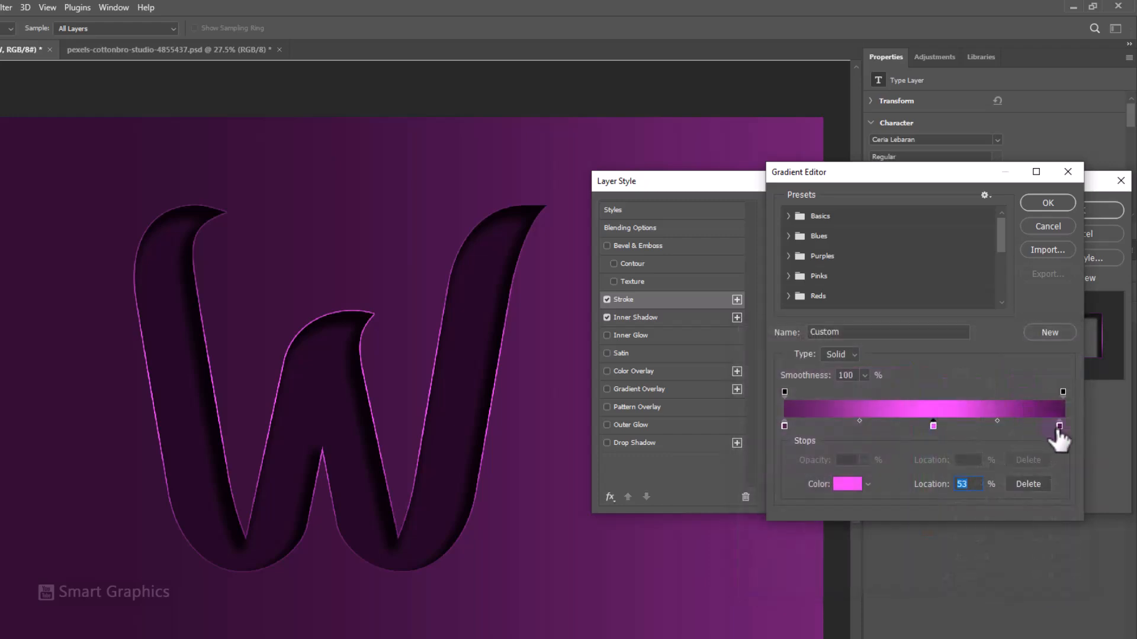
{"action": "left_click", "coordinate": [845, 483]}
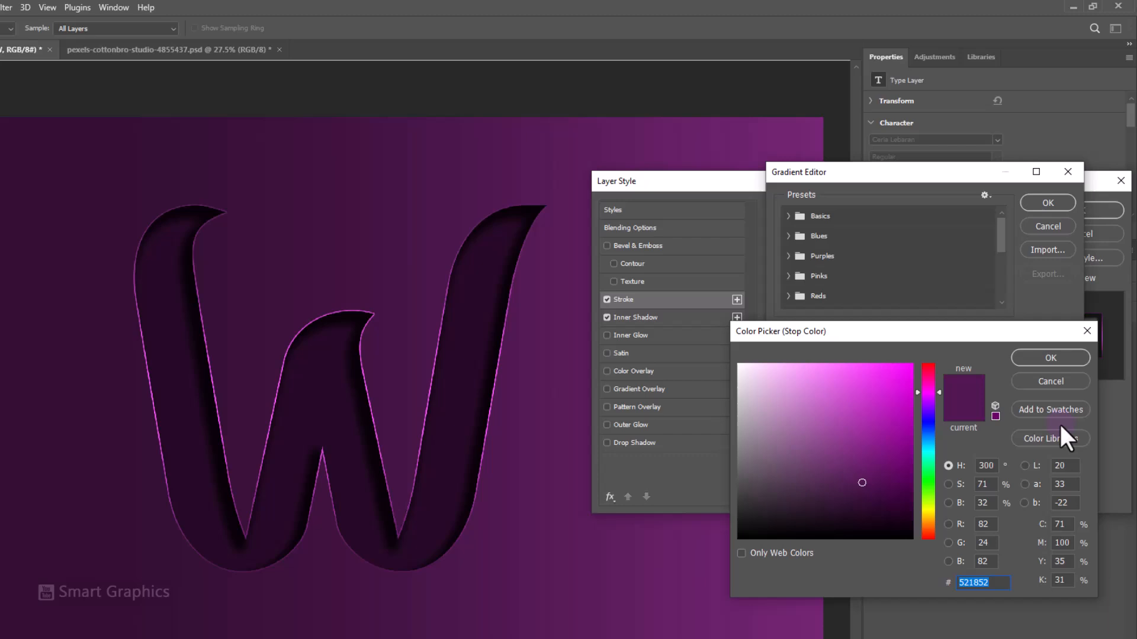
{"action": "left_click", "coordinate": [1049, 358]}
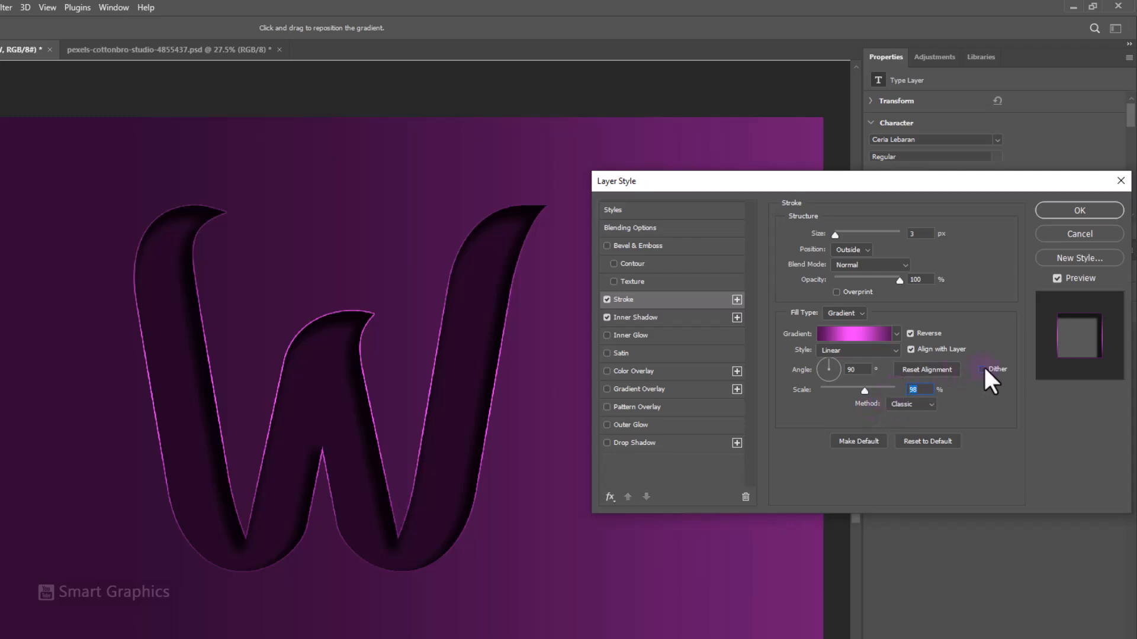
{"action": "left_click", "coordinate": [984, 369]}
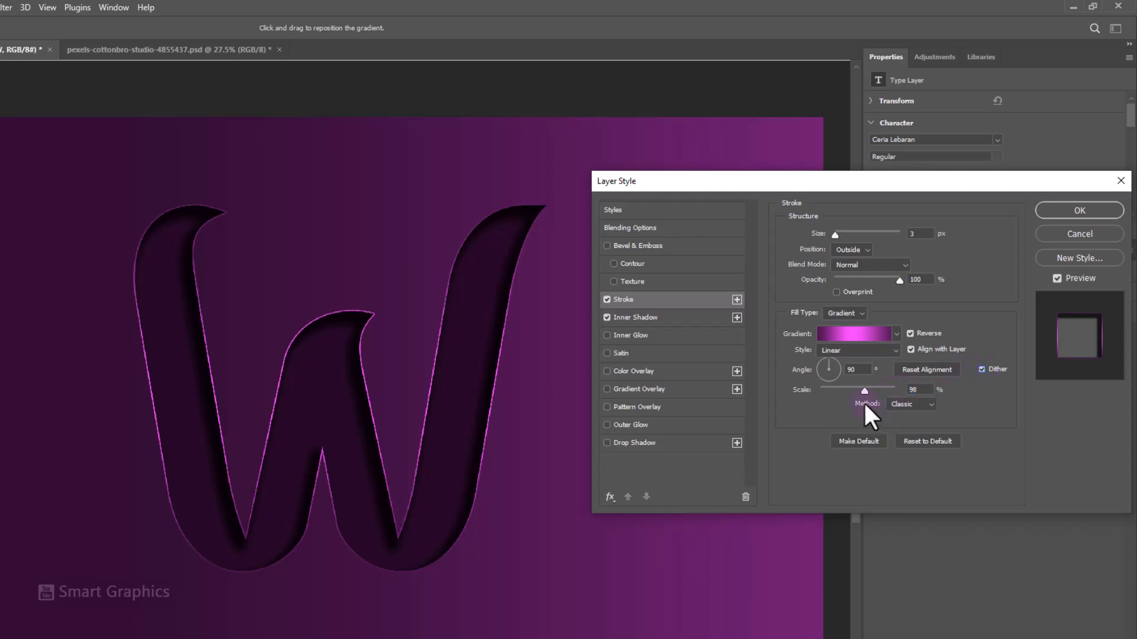
{"action": "left_click", "coordinate": [1077, 211]}
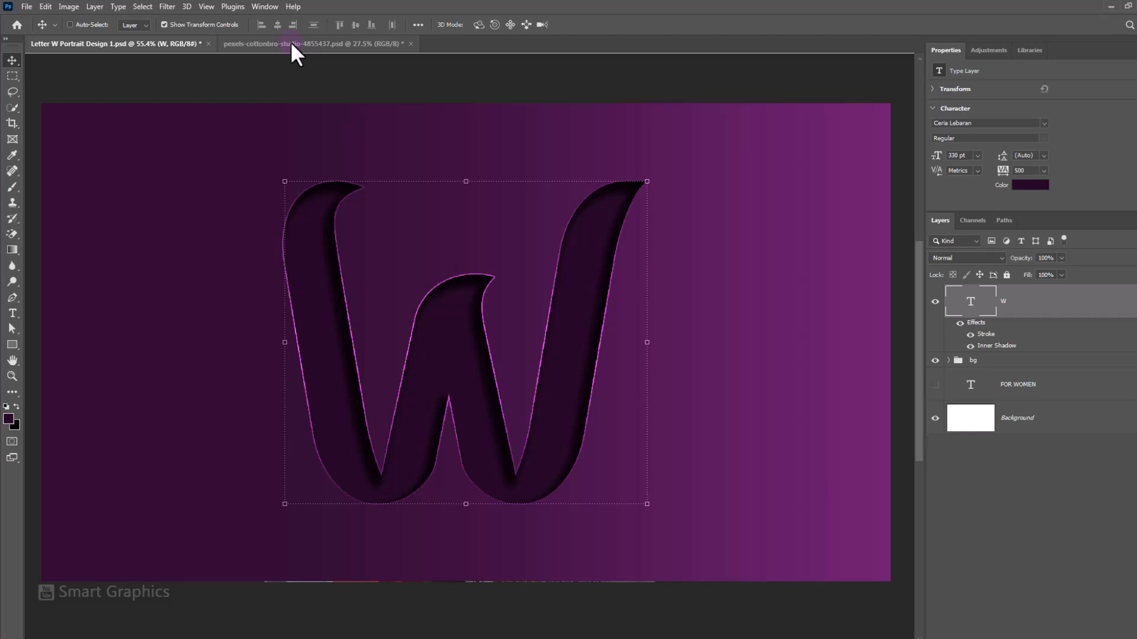
In the bookshelf photo, use Select Subject and a layer mask to cut out the woman, naming the layer Model
{"action": "left_click", "coordinate": [317, 44]}
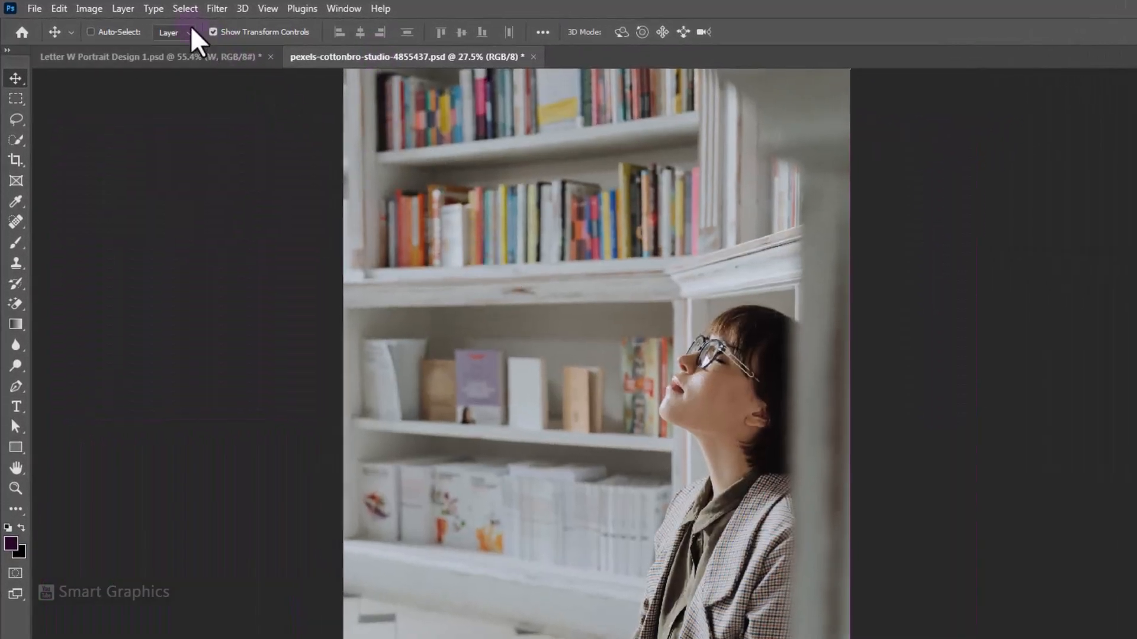
{"action": "left_click", "coordinate": [185, 8]}
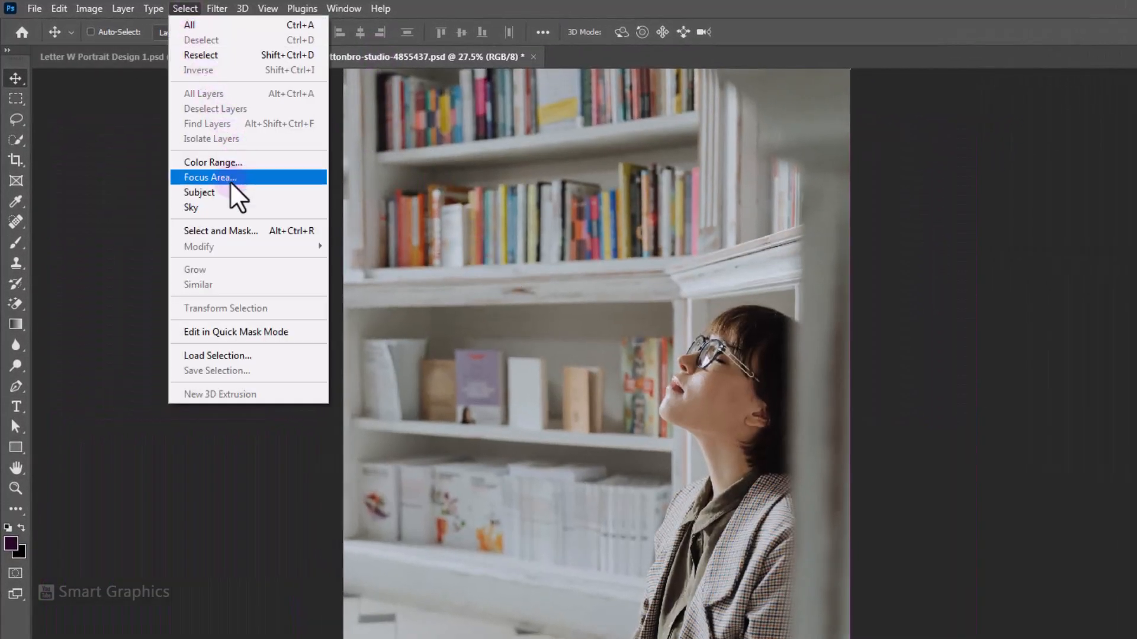
{"action": "mouse_move", "coordinate": [211, 192]}
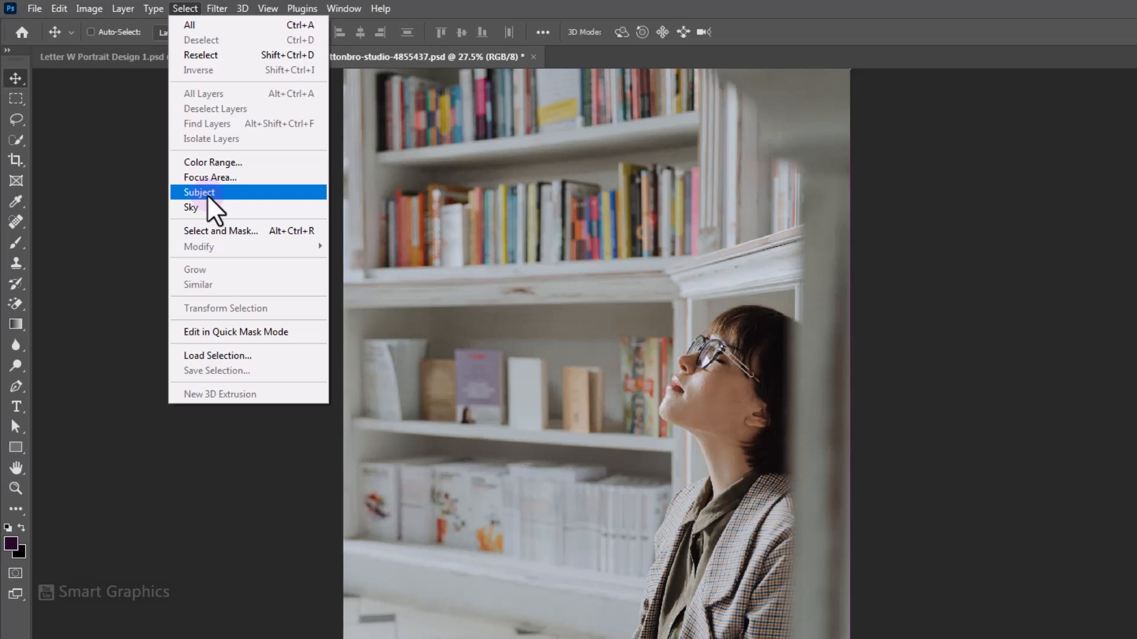
{"action": "left_click", "coordinate": [199, 192]}
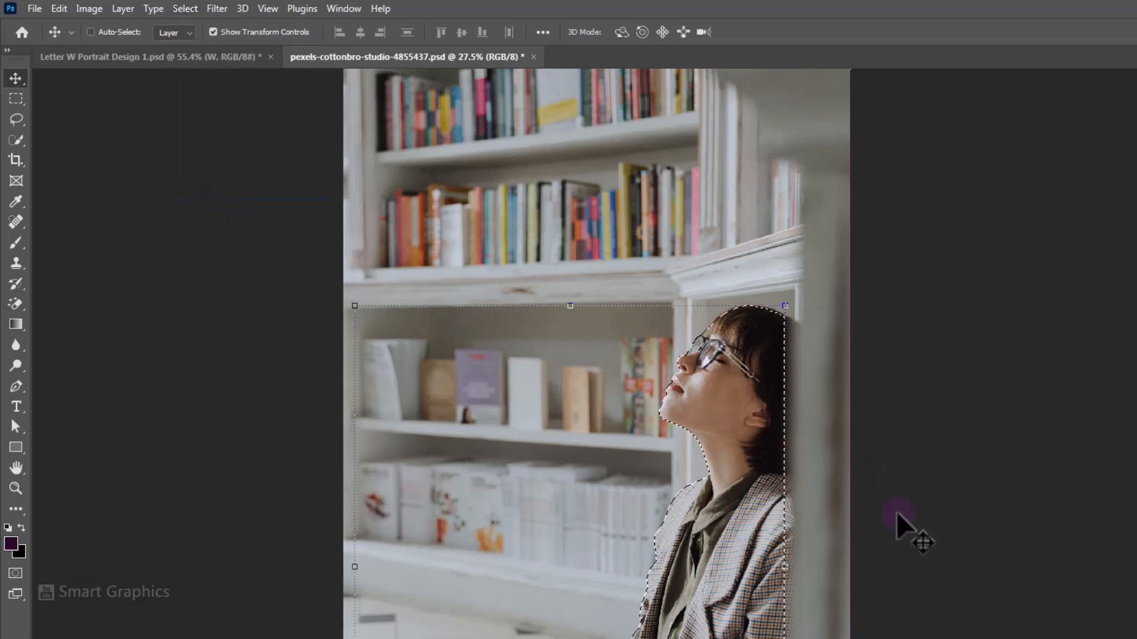
{"action": "left_click", "coordinate": [1023, 628]}
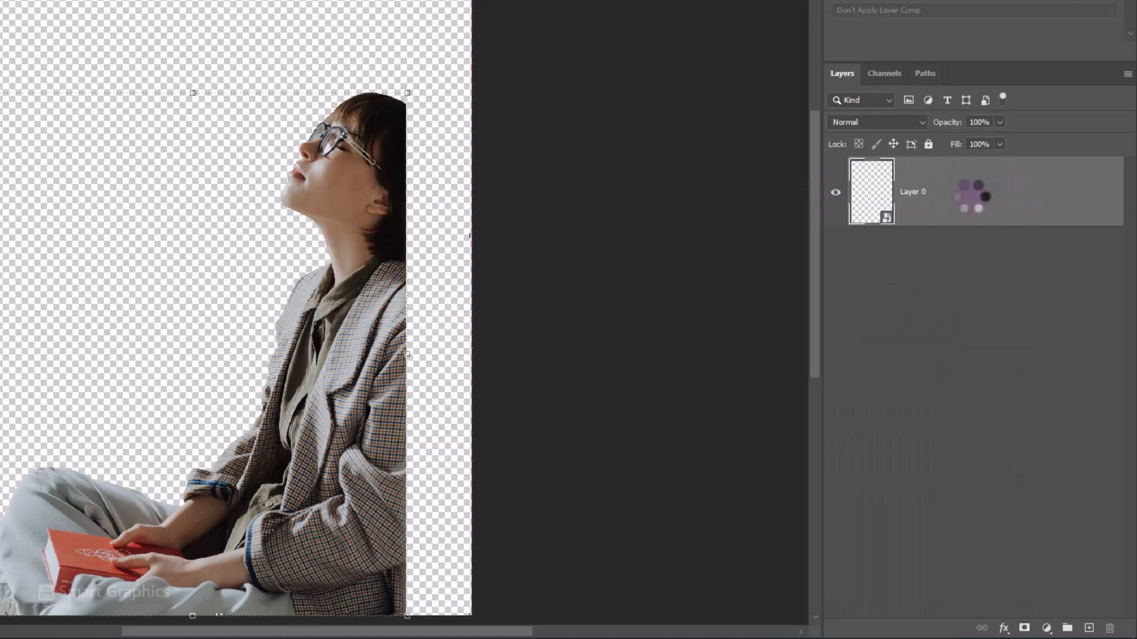
{"action": "double_click", "coordinate": [912, 191]}
{"action": "type", "text": "Model"}
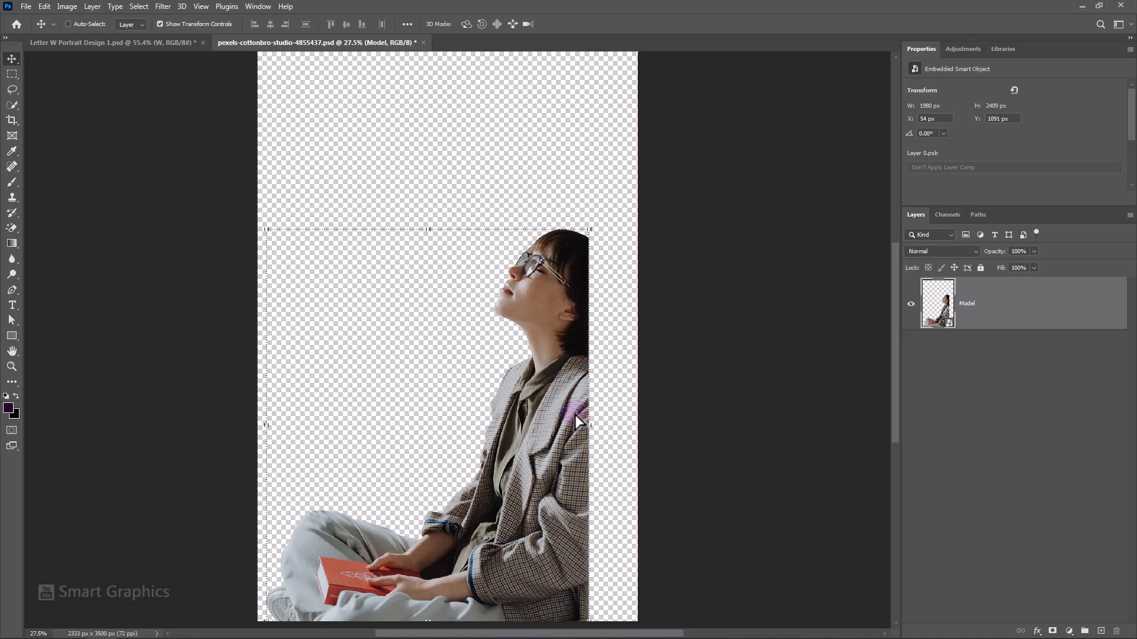
Drag Model into the W document, scale and tilt her over the letter, and clip her to the W
{"action": "left_click", "coordinate": [109, 42]}
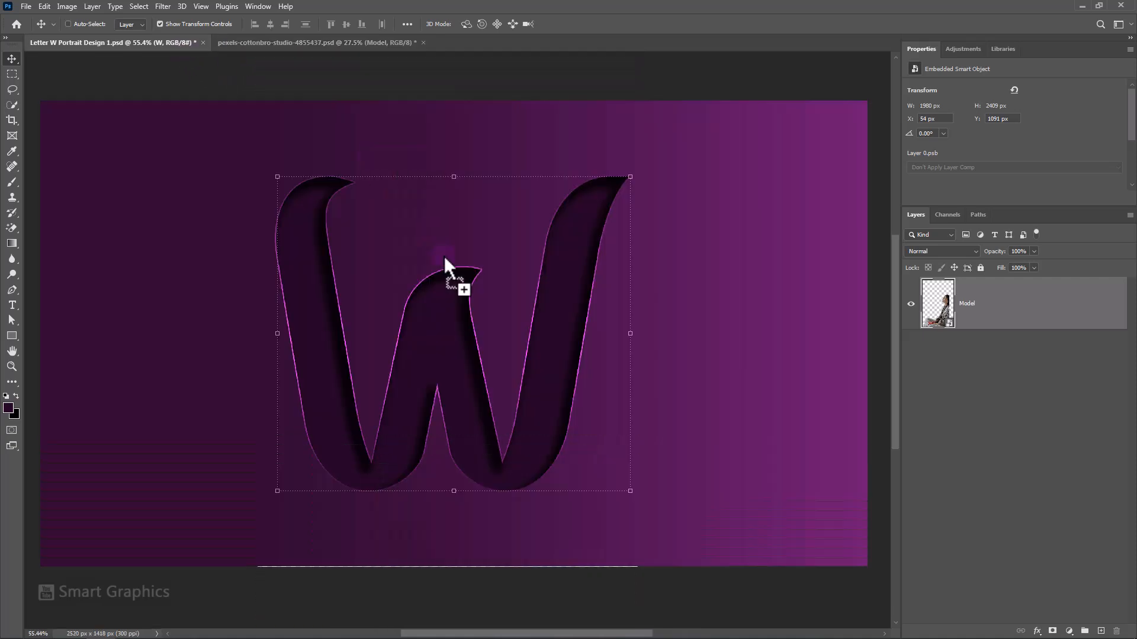
{"action": "key", "text": "ctrl+t"}
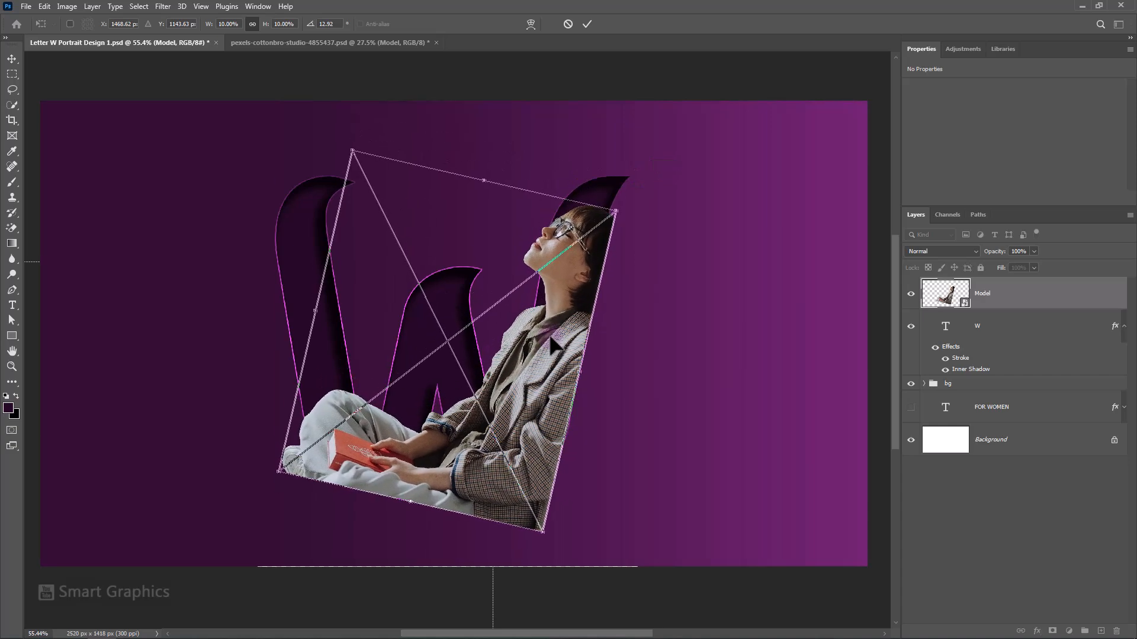
{"action": "left_click", "coordinate": [586, 24]}
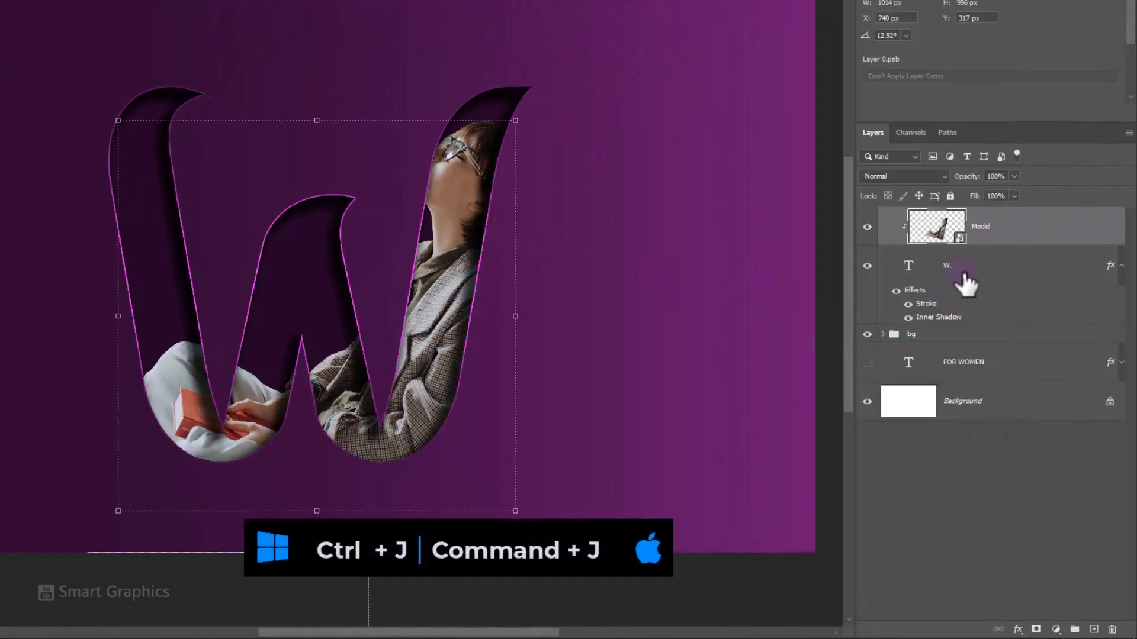
Duplicate Model with a blank mask above and load the W's outline as a selection
{"action": "key", "text": "ctrl+j"}
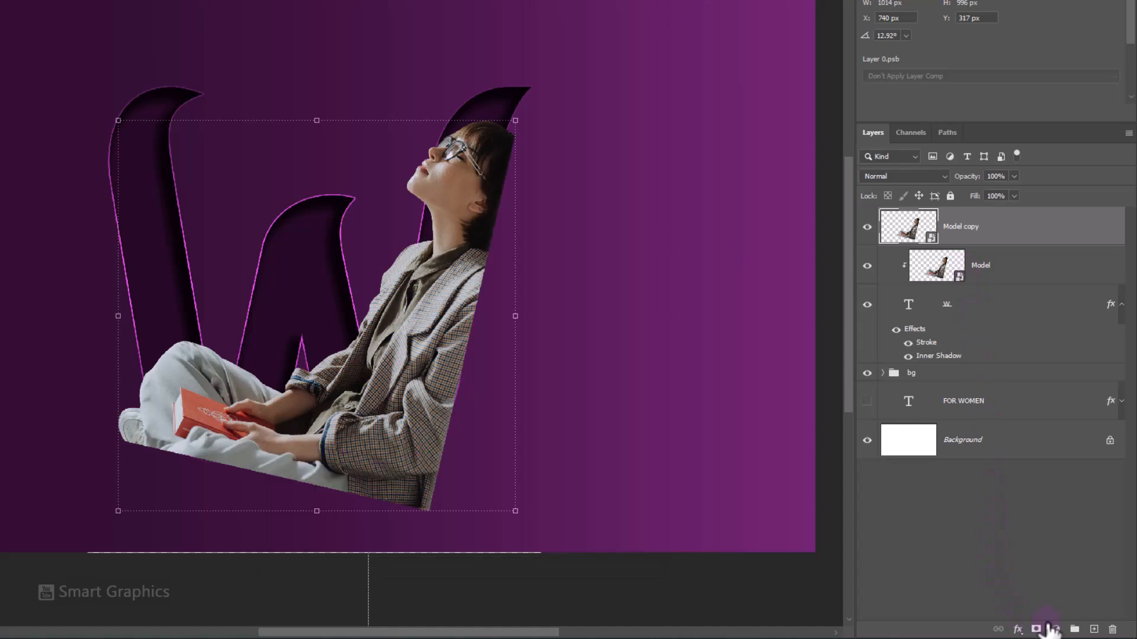
{"action": "left_click", "coordinate": [1036, 629]}
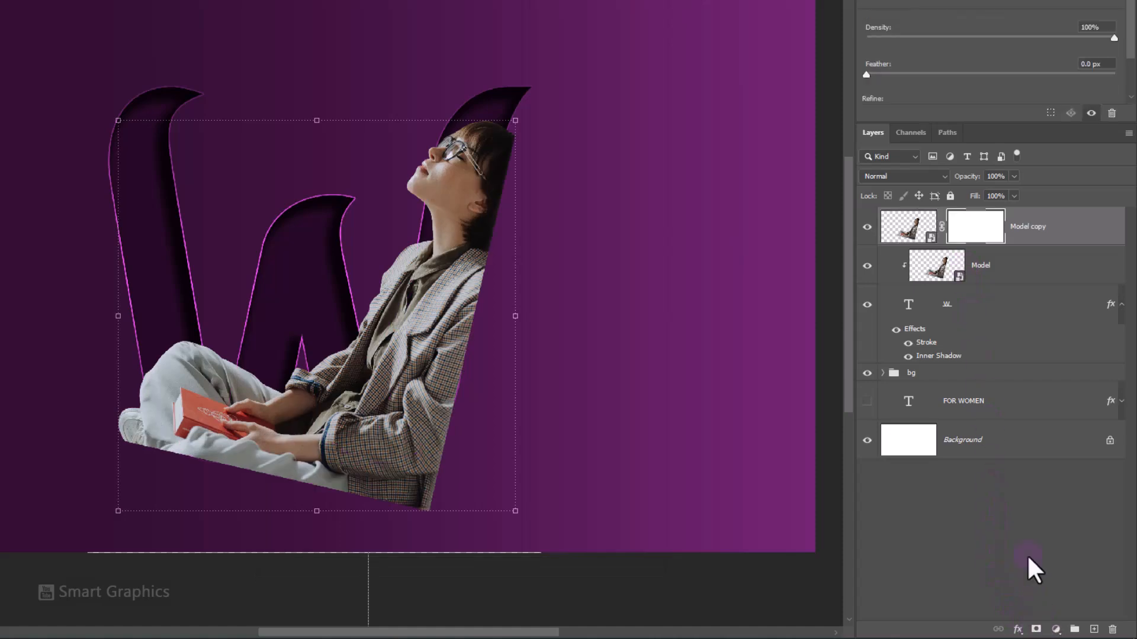
{"action": "mouse_move", "coordinate": [964, 327]}
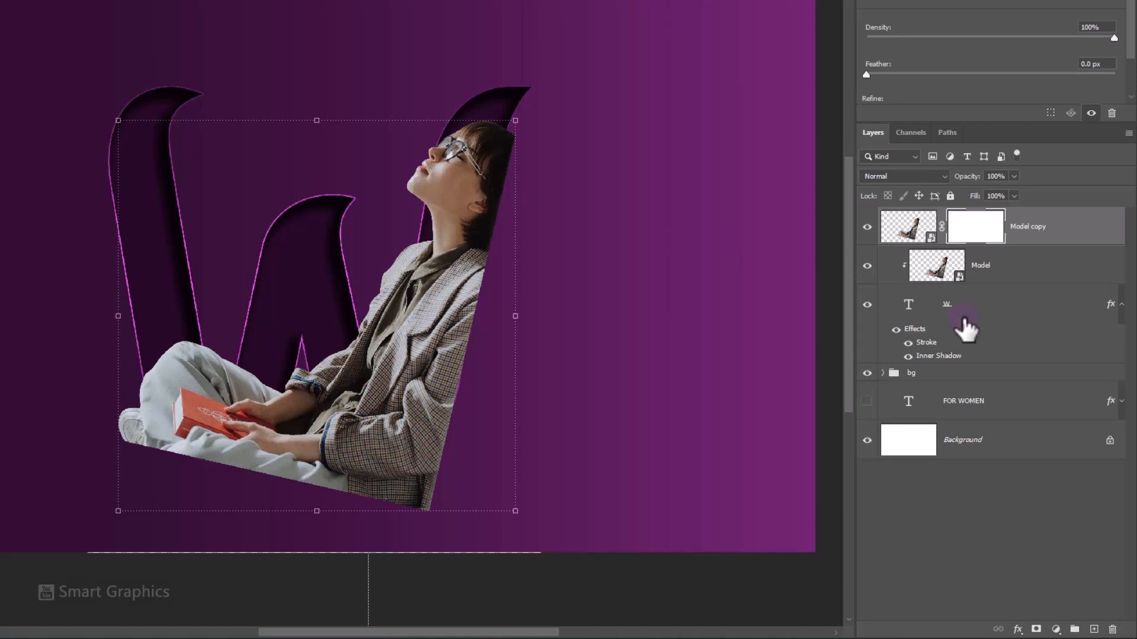
{"action": "right_click", "coordinate": [908, 304]}
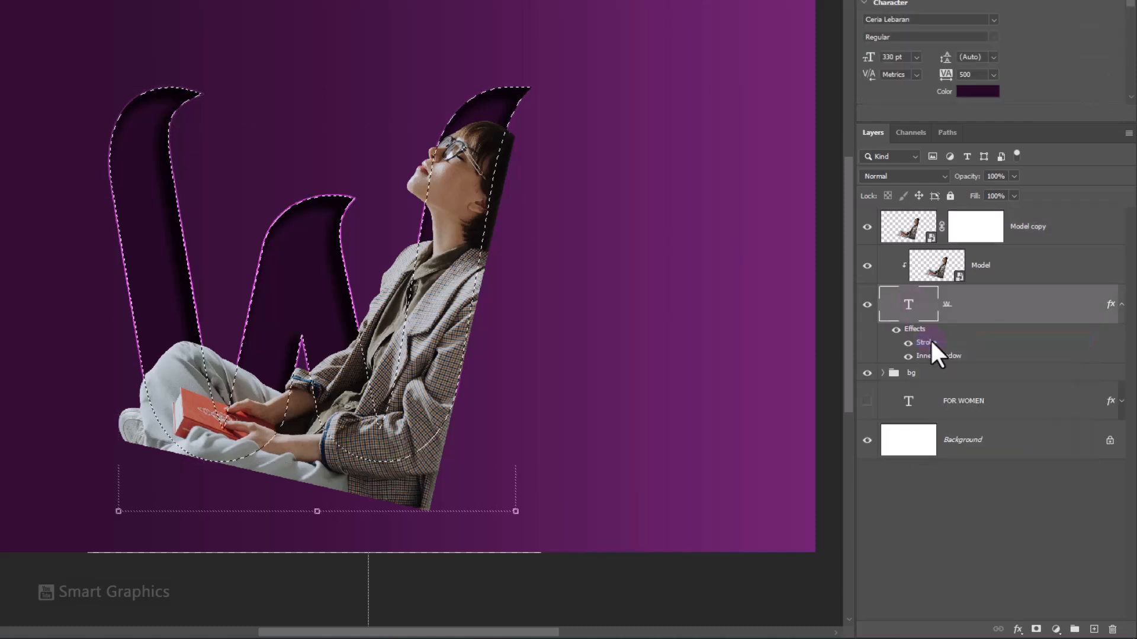
{"action": "left_click", "coordinate": [165, 8]}
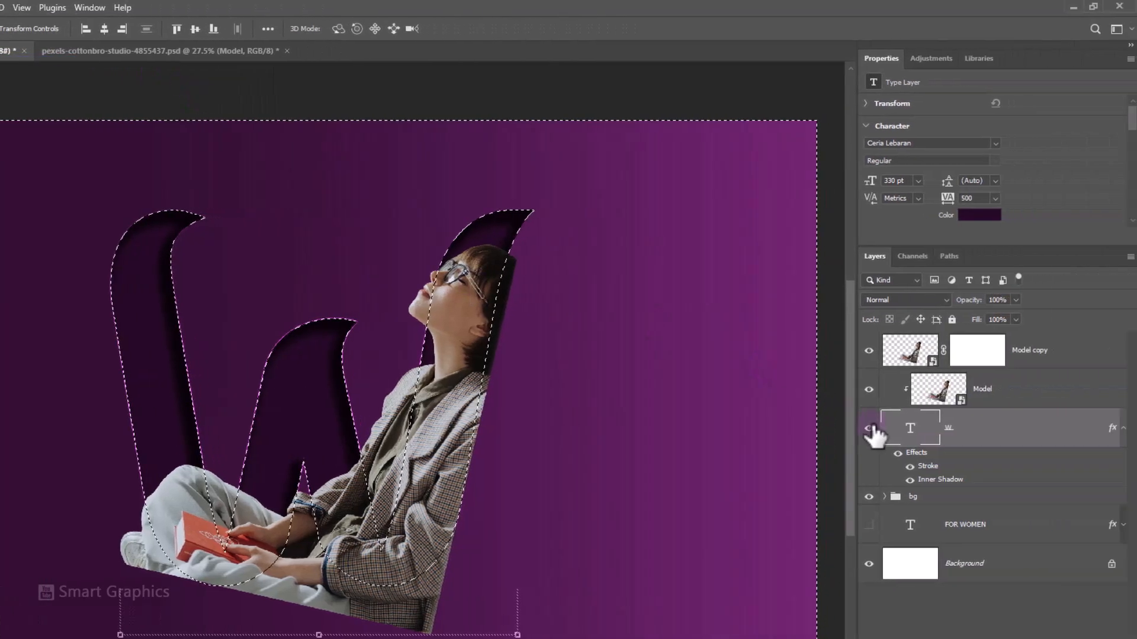
{"action": "left_click", "coordinate": [975, 350]}
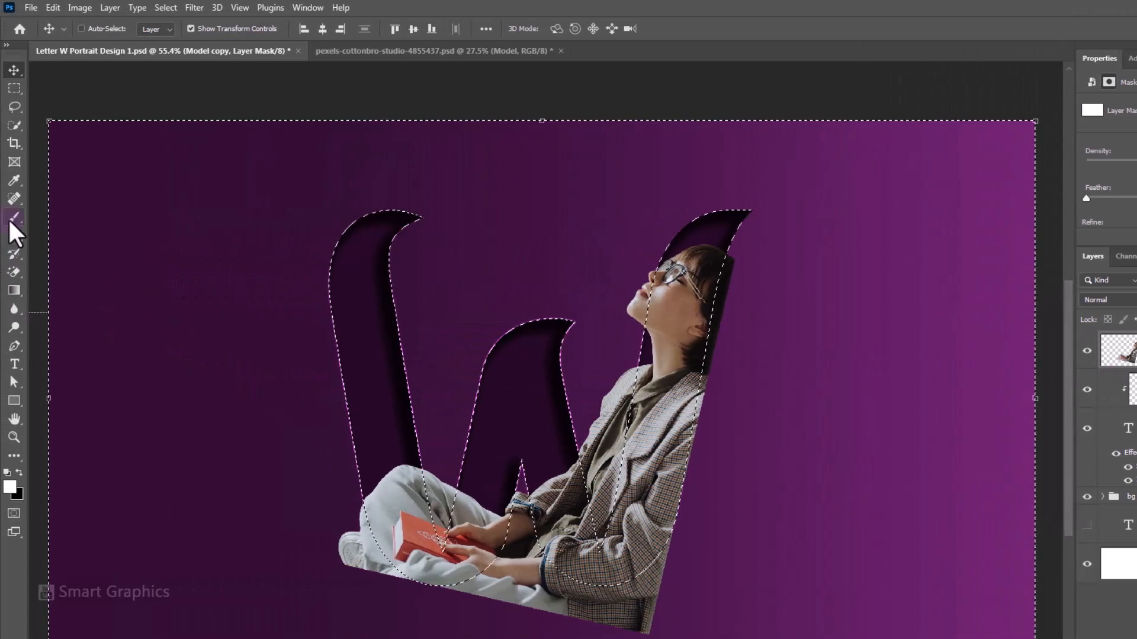
Brush the copy's mask so only her legs and book overlap the W's bottom edge, then deselect
{"action": "left_click", "coordinate": [14, 219]}
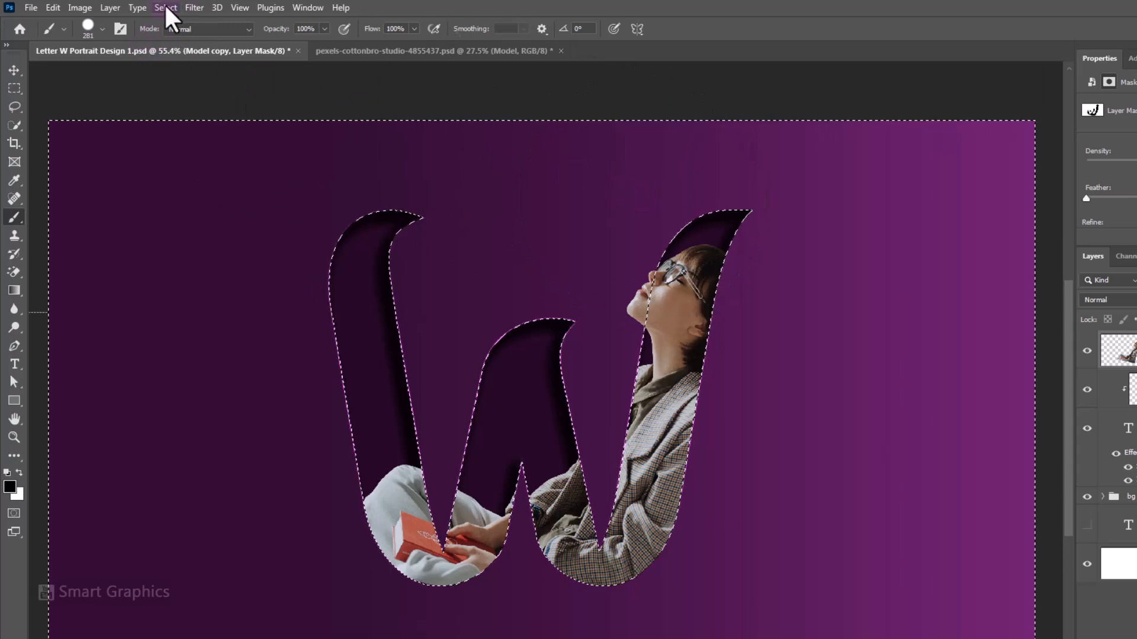
{"action": "mouse_move", "coordinate": [803, 273]}
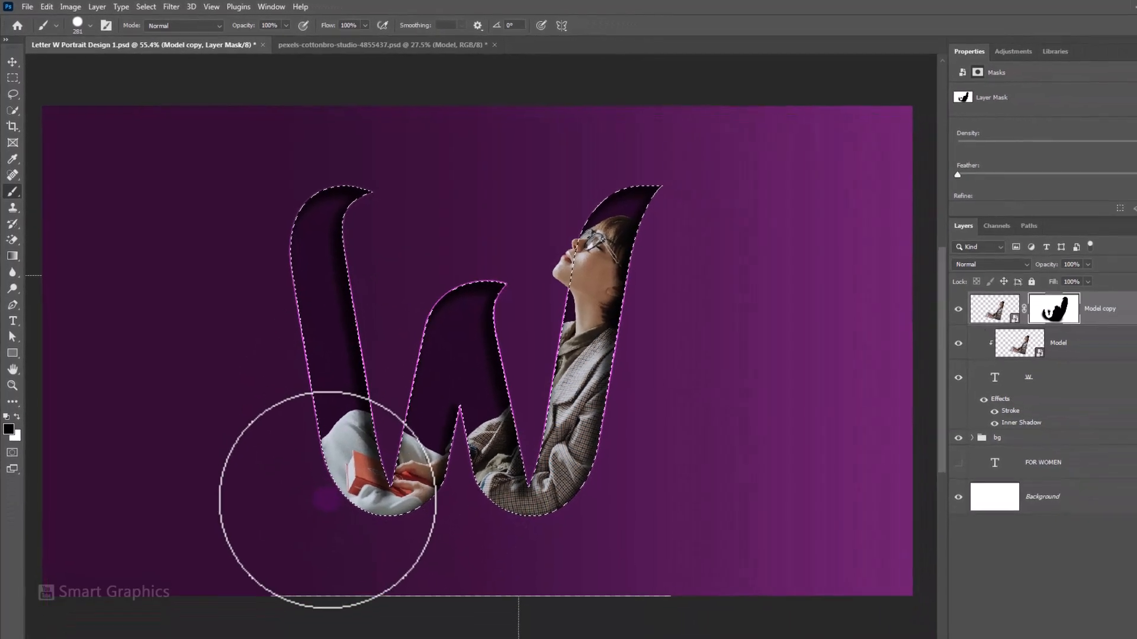
{"action": "key", "text": "ctrl+d"}
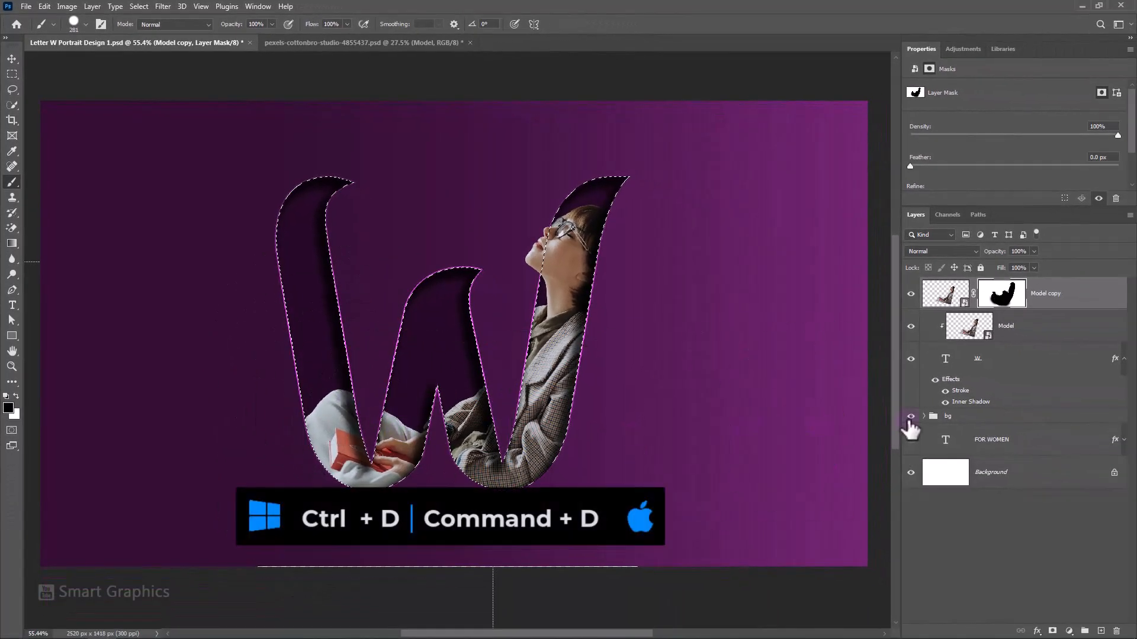
{"action": "key", "text": "ctrl+d"}
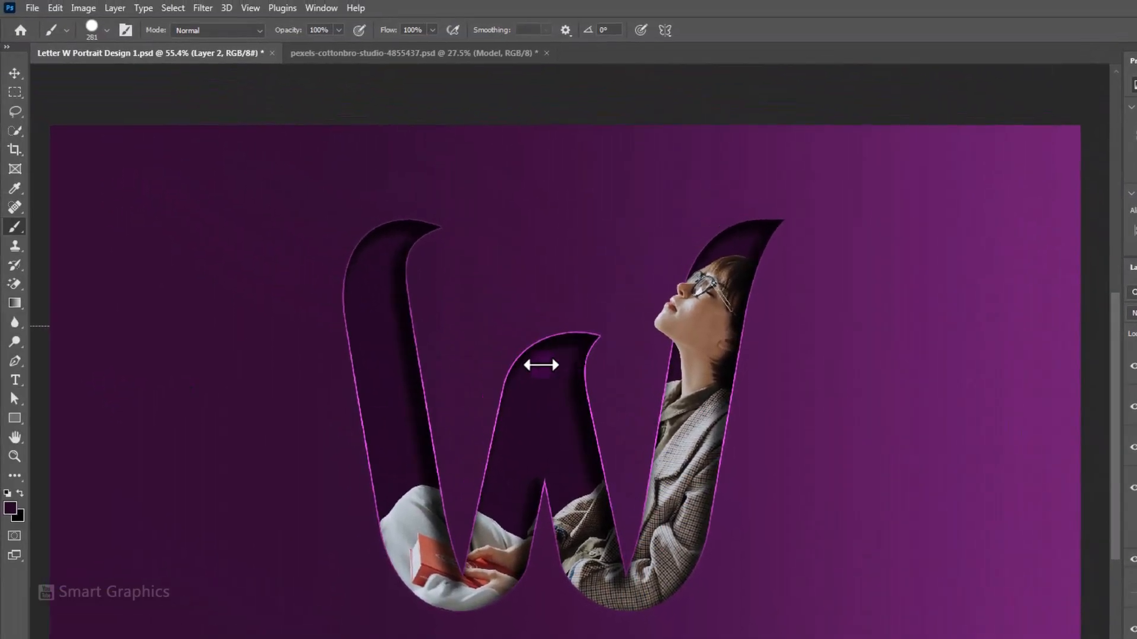
Add a new Layer 2 above the clipped woman with its fill lowered to 91%
{"action": "left_click", "coordinate": [106, 30]}
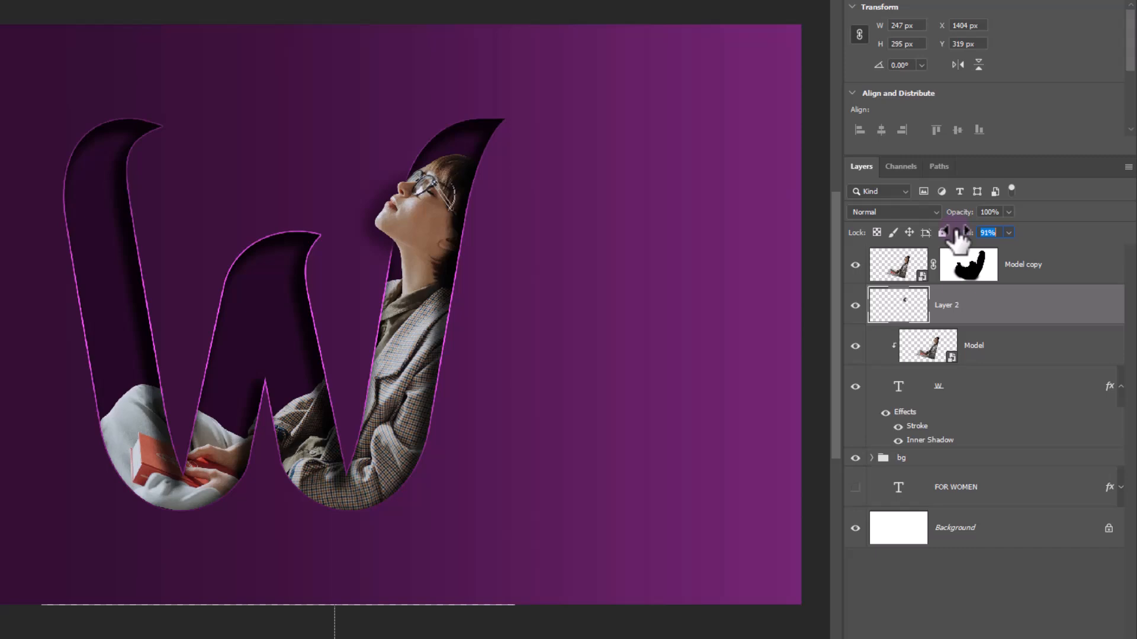
Make the FOR WOMEN text layer visible again and select it
{"action": "left_click", "coordinate": [855, 486]}
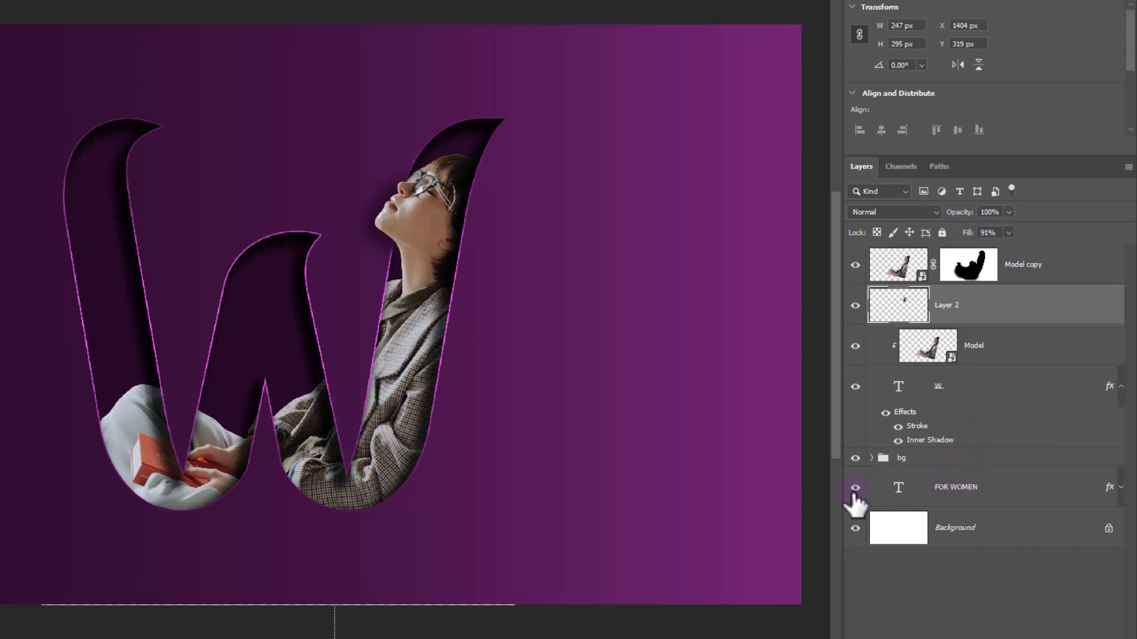
{"action": "left_click", "coordinate": [986, 486]}
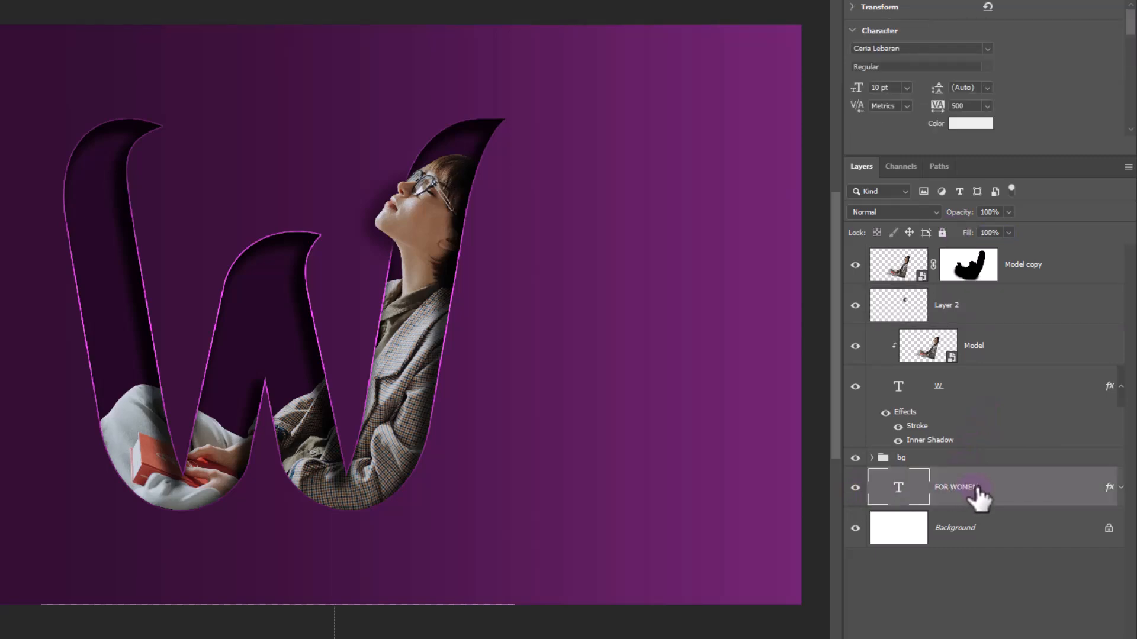